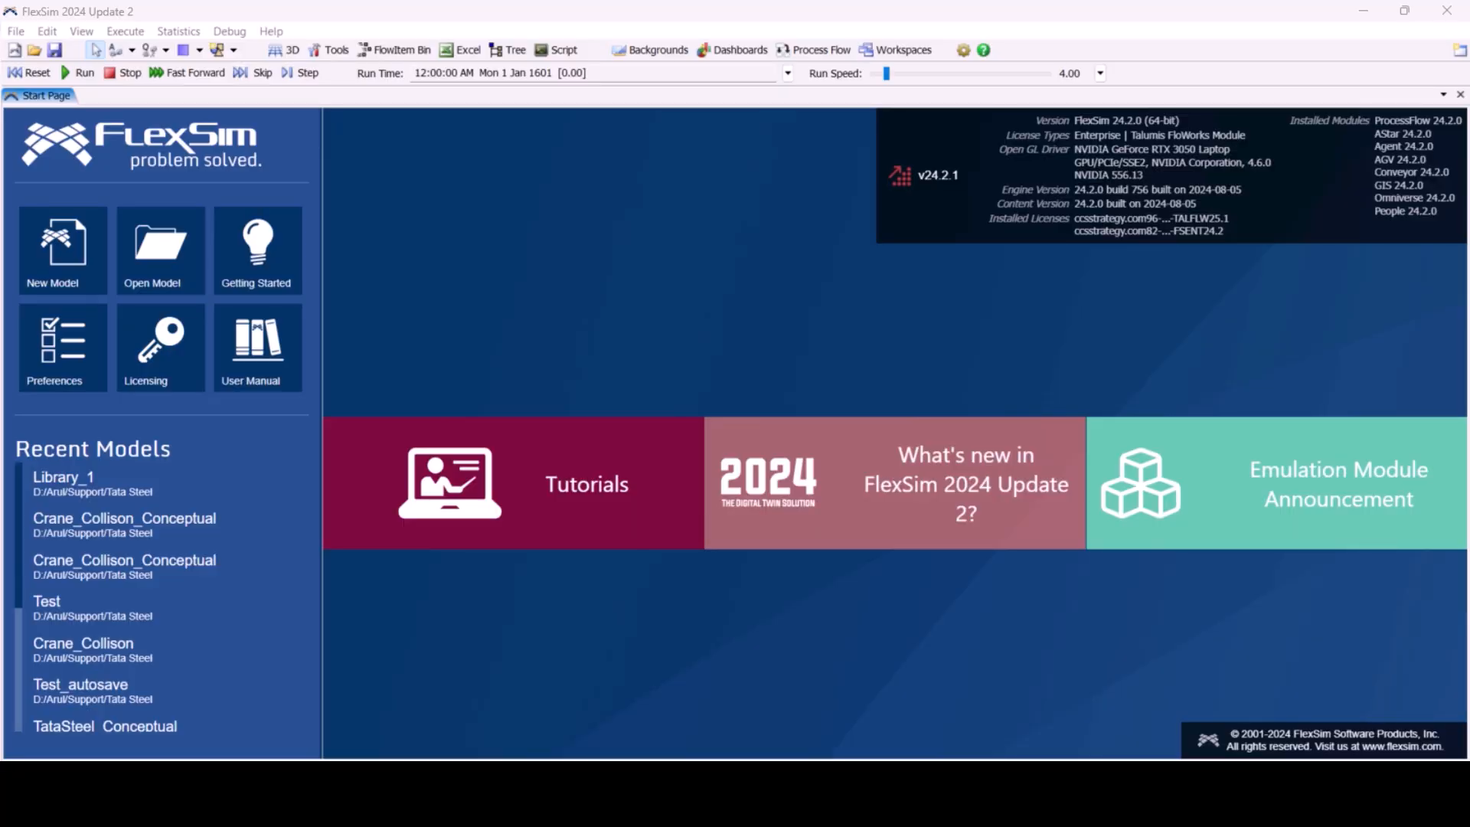
mouse_move(56, 248)
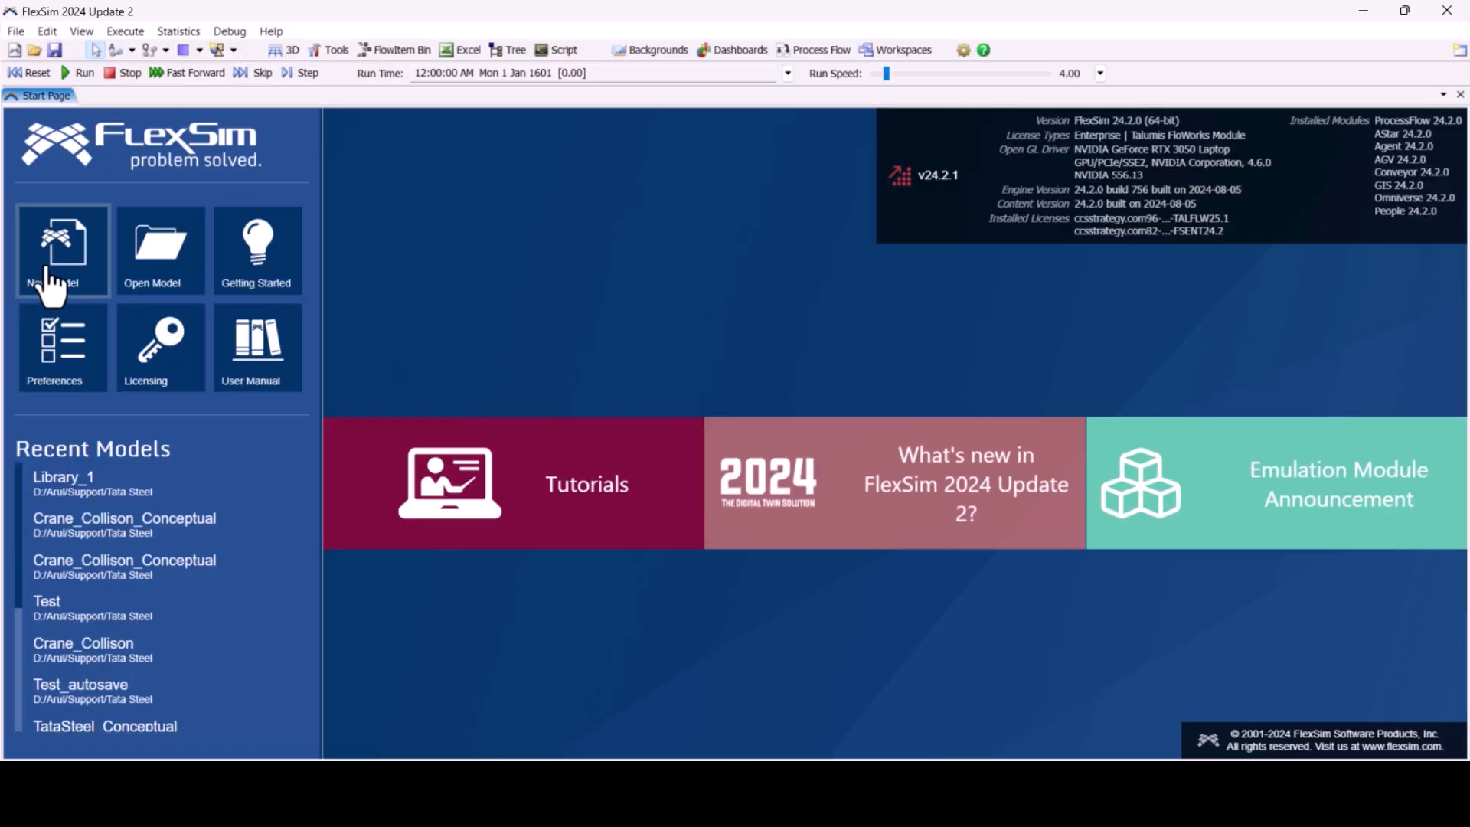
Step: Create a new FlexSim model with units kept at seconds and meters
left_click(62, 251)
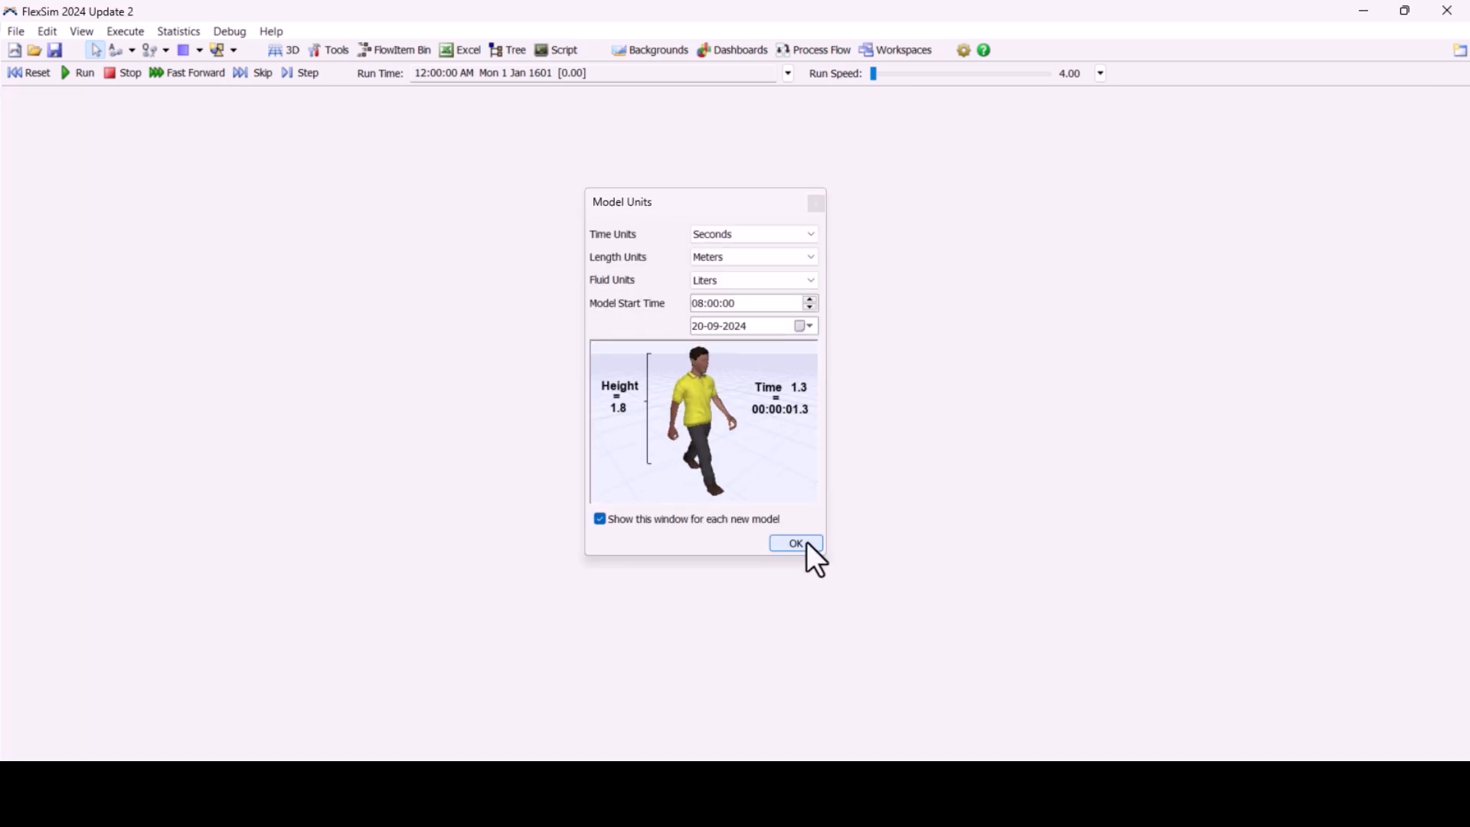
left_click(795, 544)
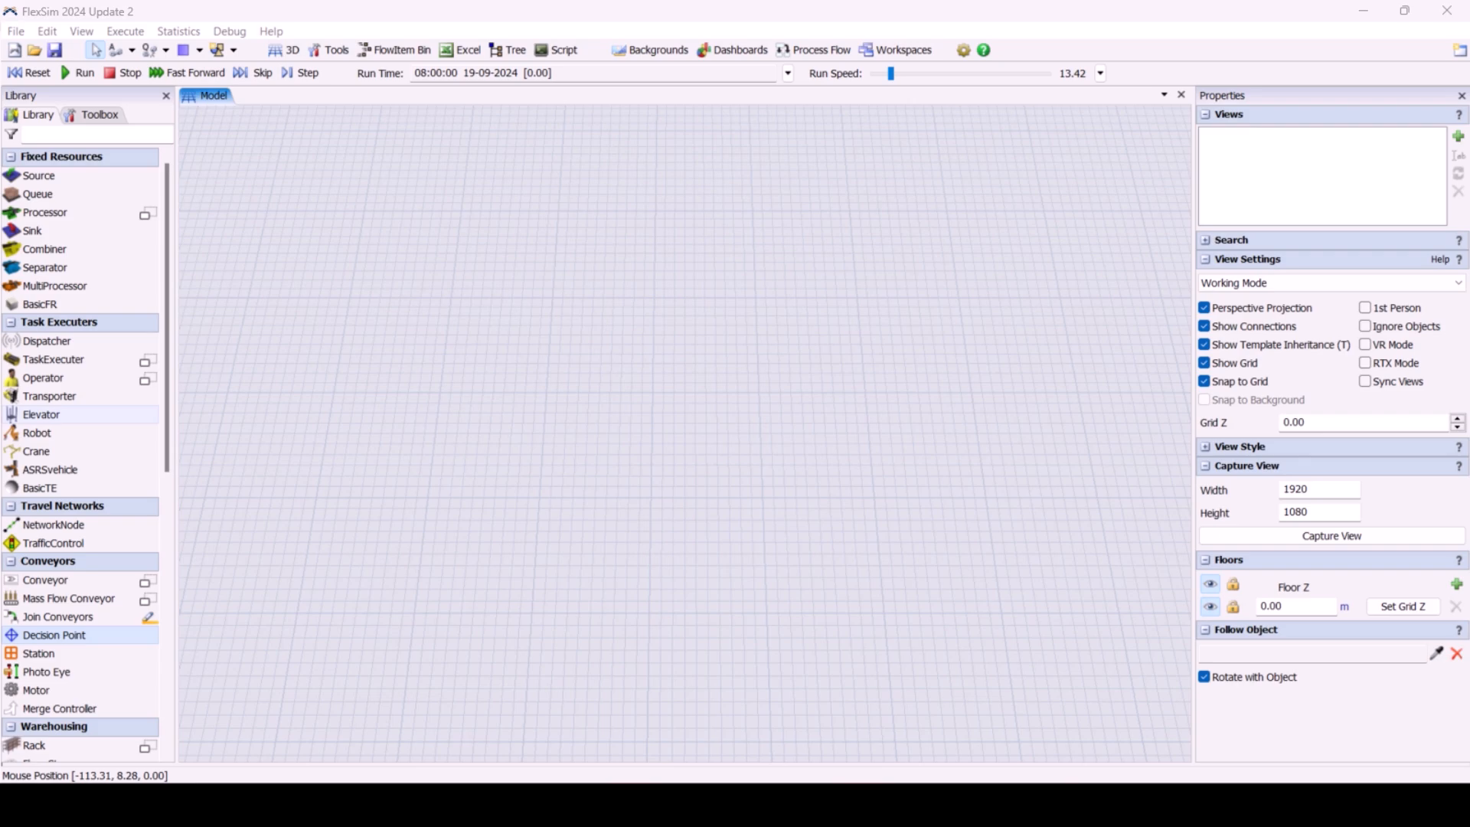
mouse_move(309, 539)
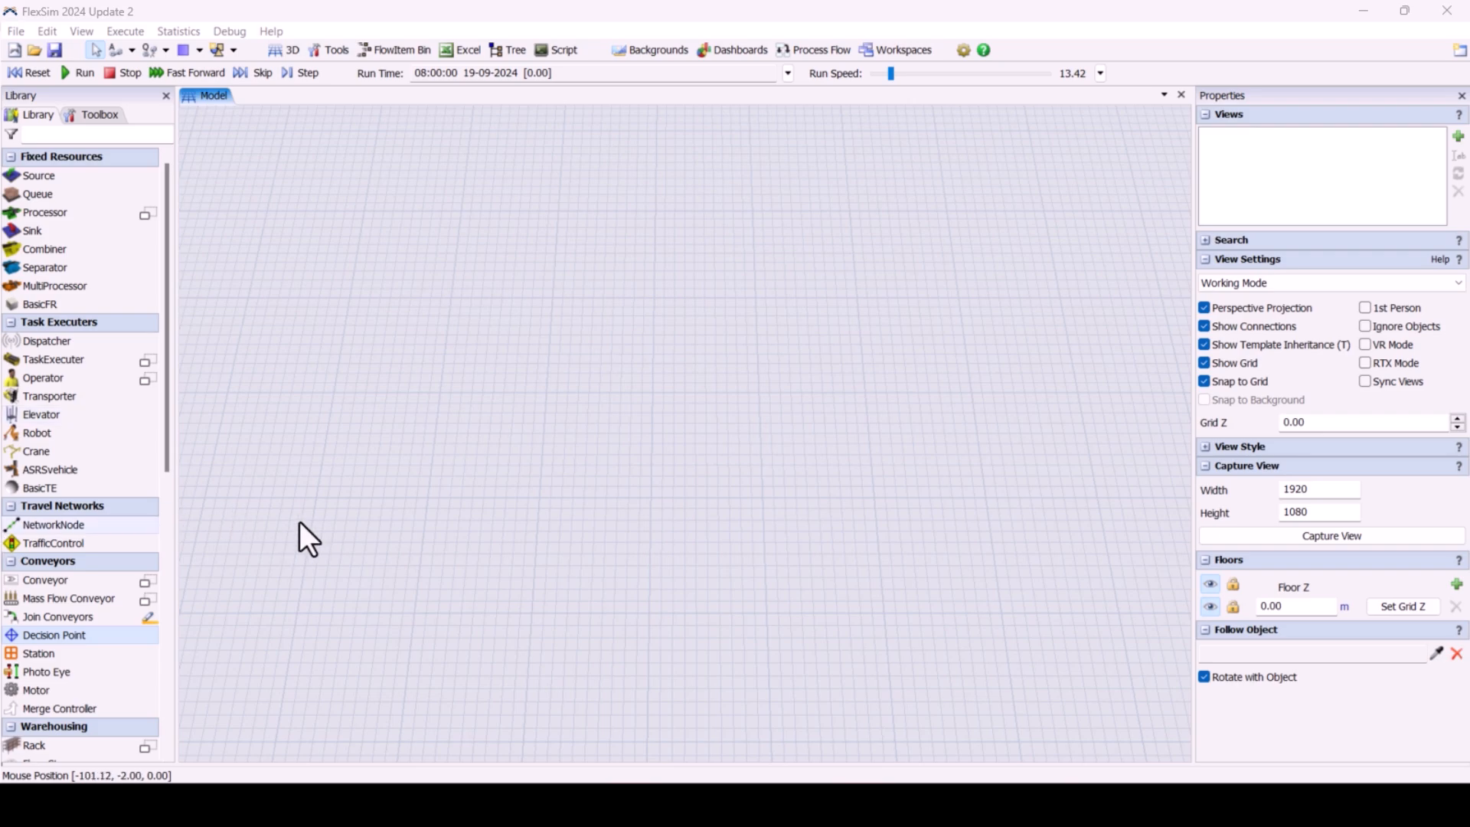
mouse_move(53, 634)
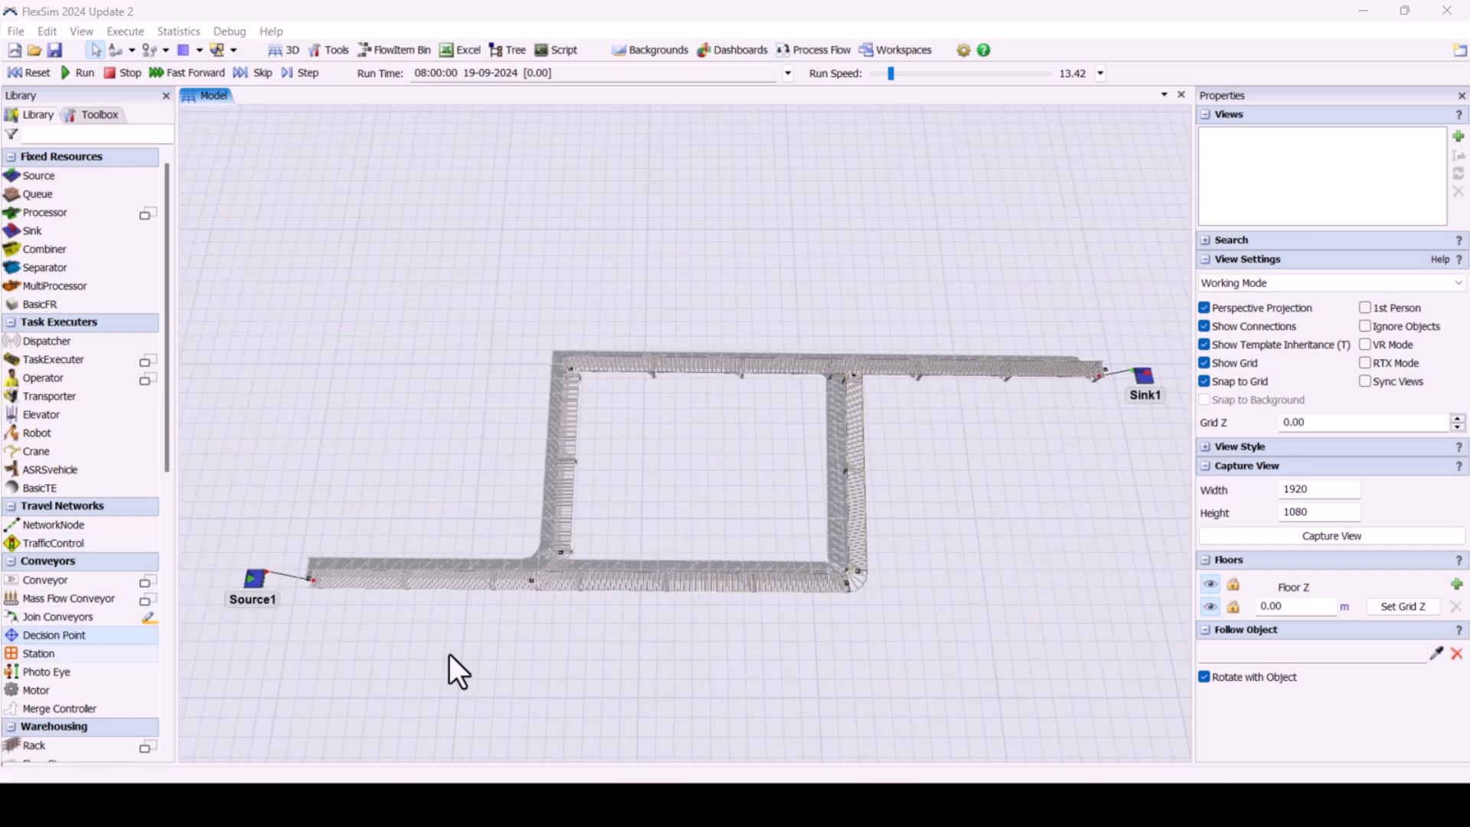
mouse_move(251, 605)
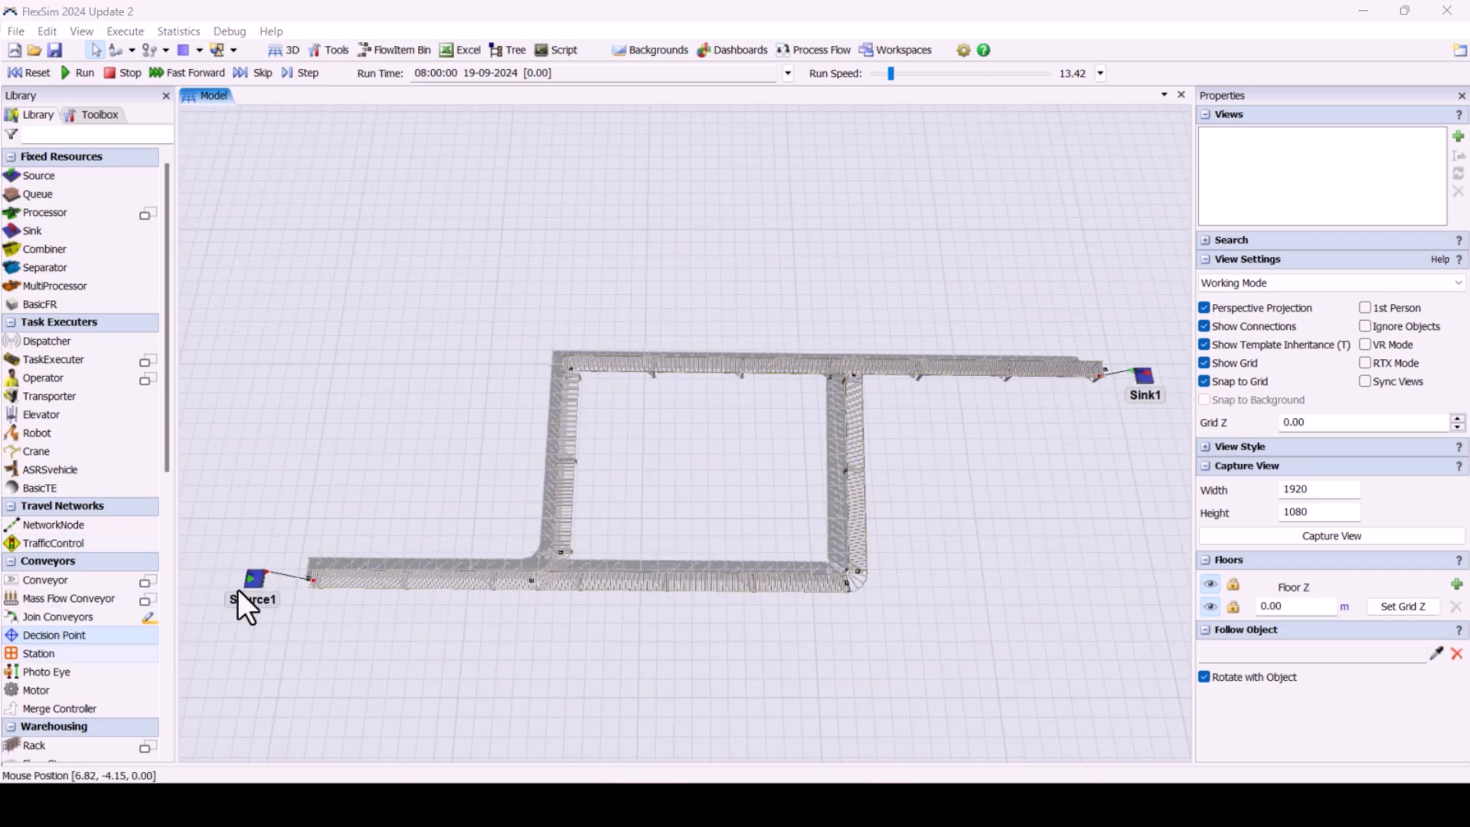
Step: Select Source1, browse its trigger options, and add decision points onto the conveyor loop
left_click(254, 577)
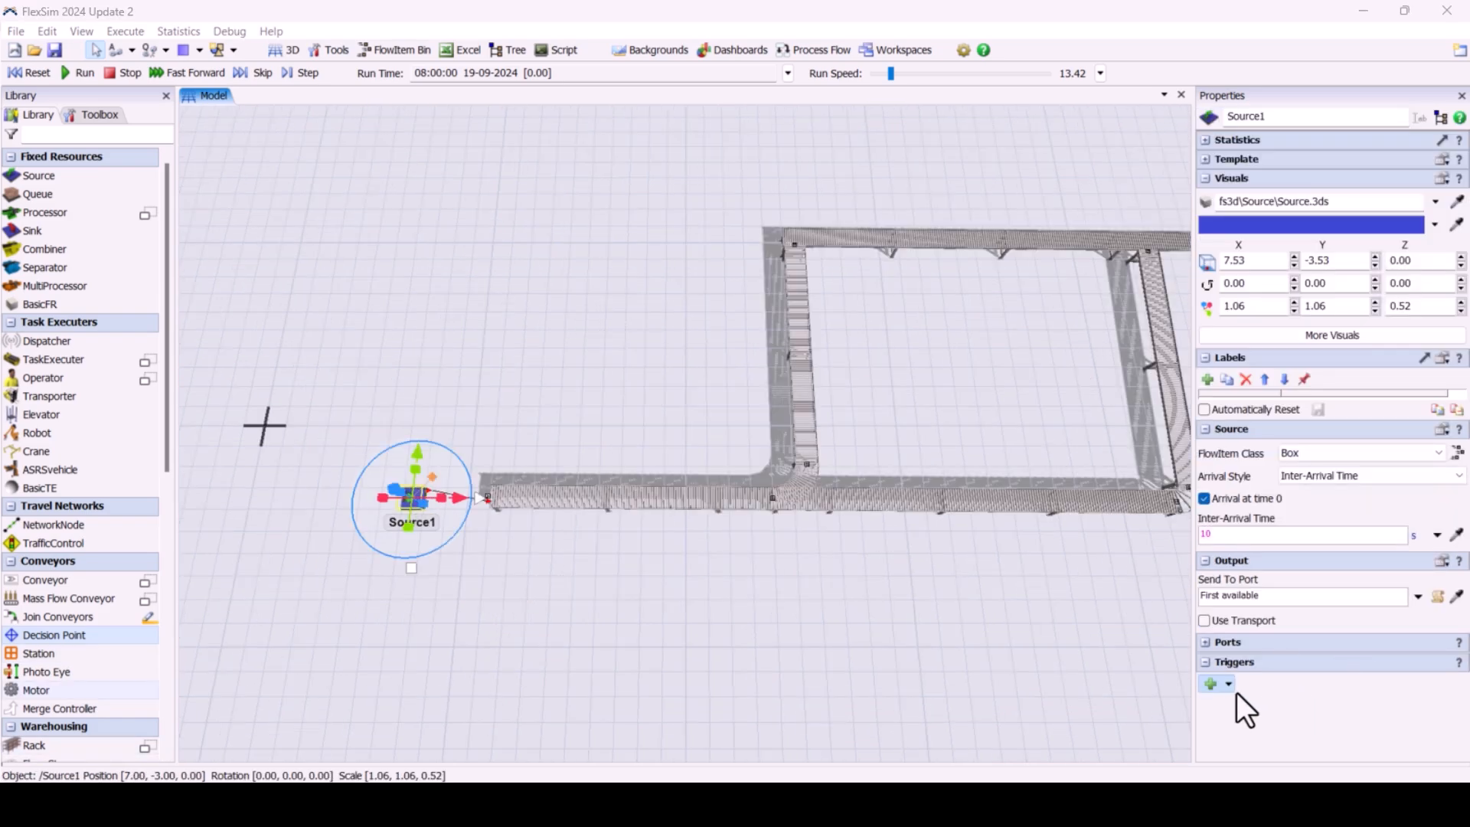
left_click(1211, 684)
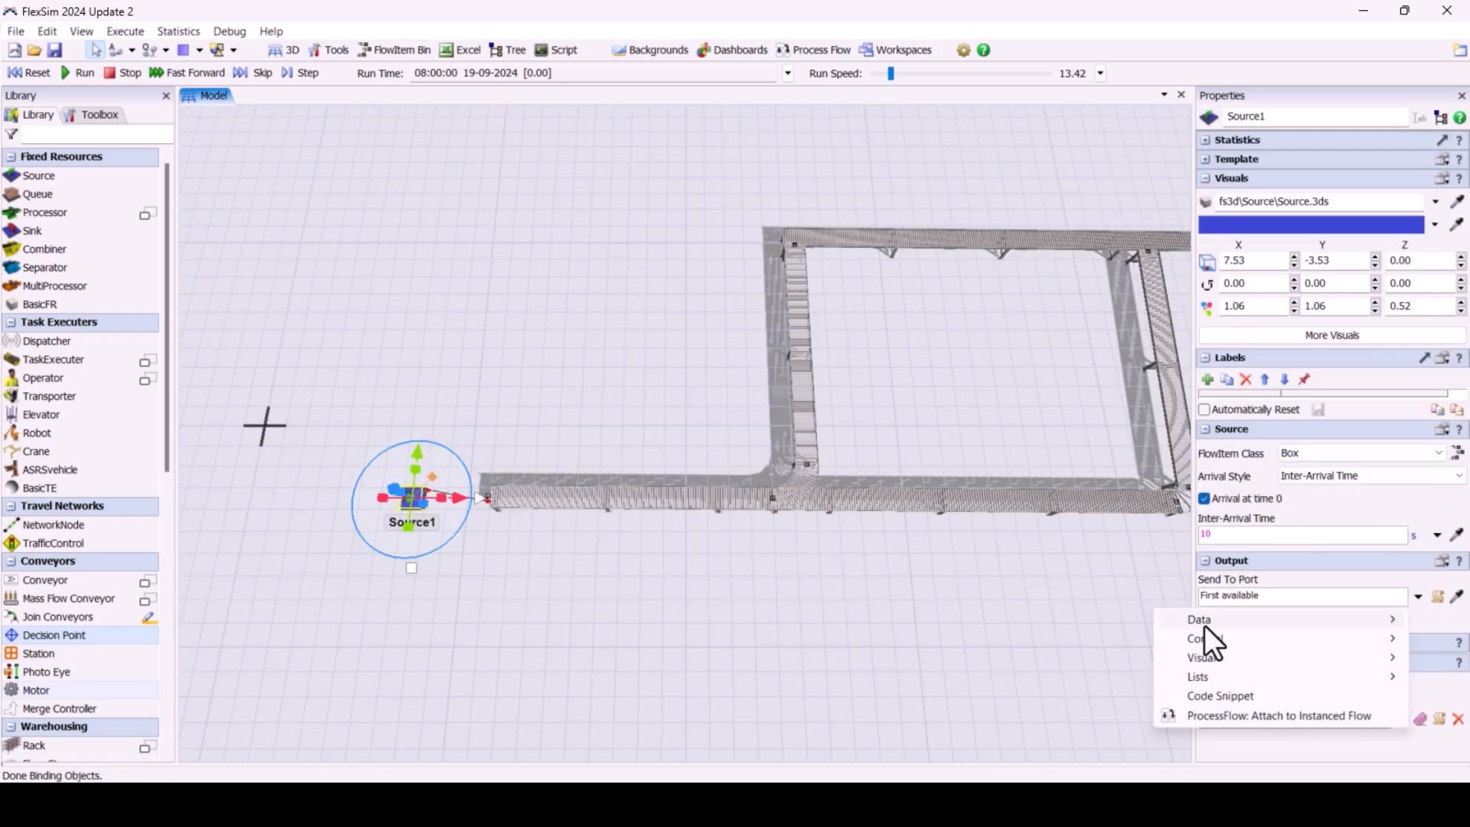
left_click(1199, 619)
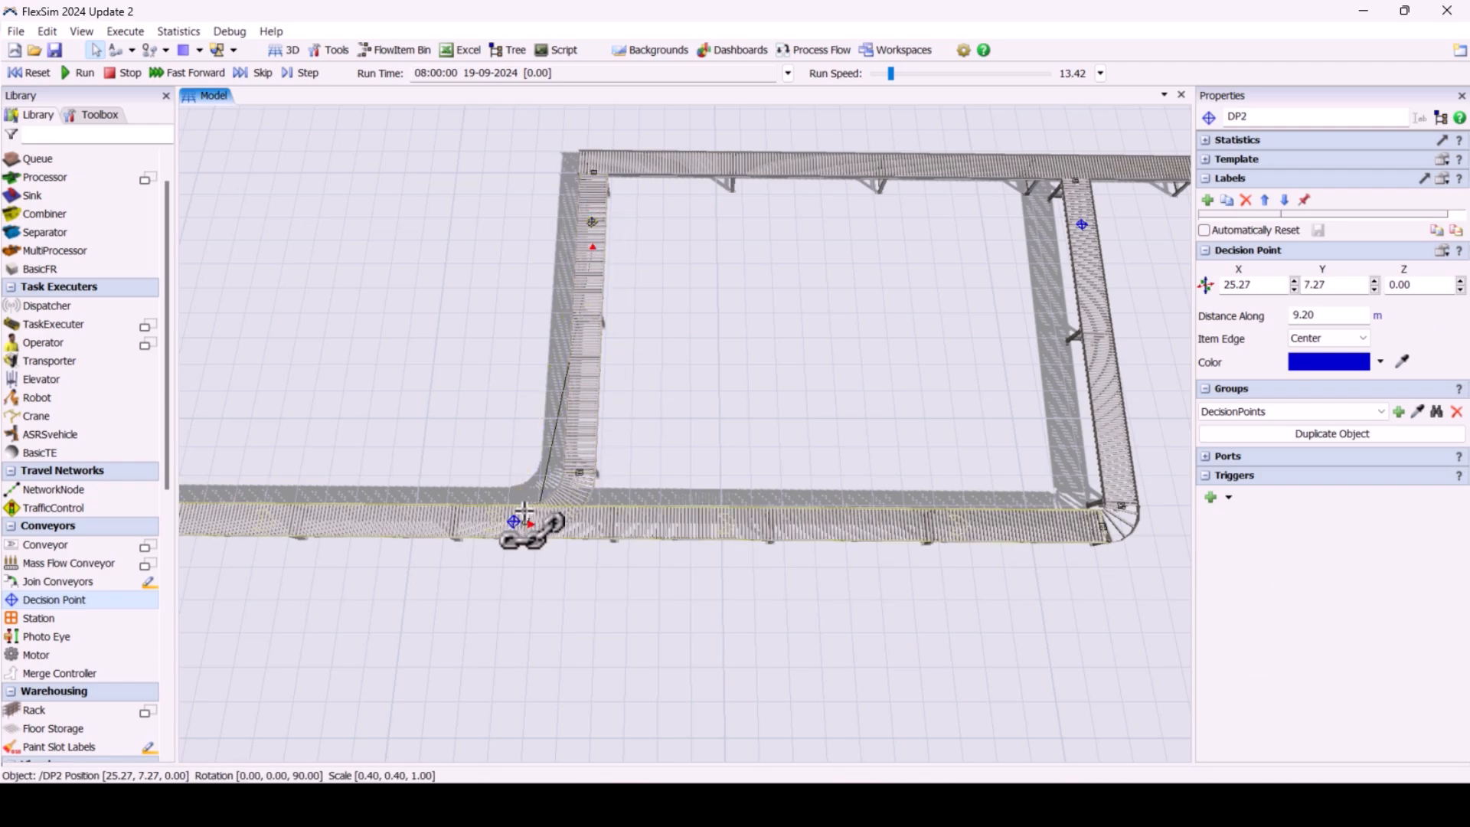
Step: Connect decision point DP1 at the loop junction to DP3 on the right side
left_click(1079, 229)
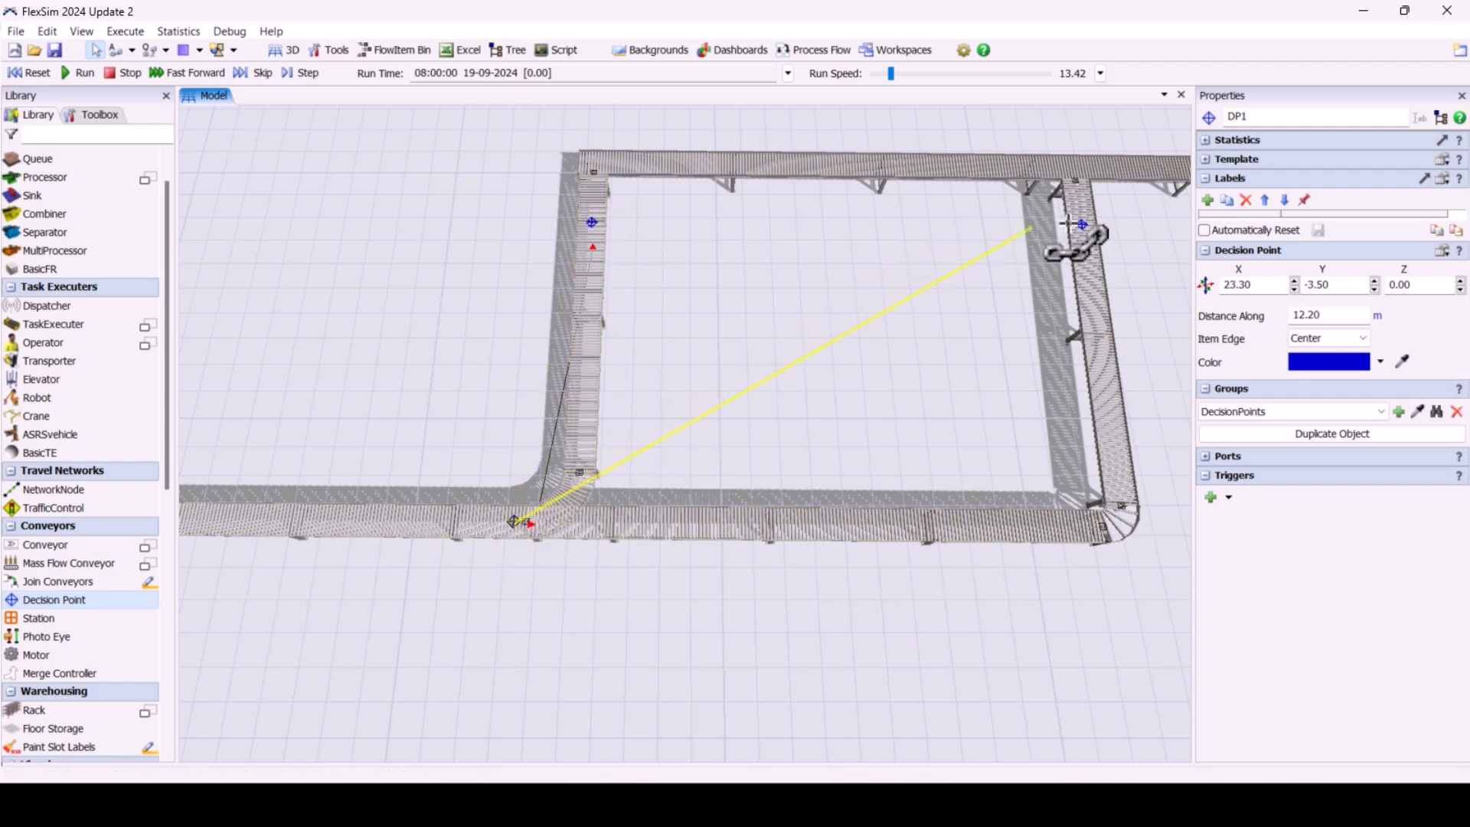
left_click(1078, 233)
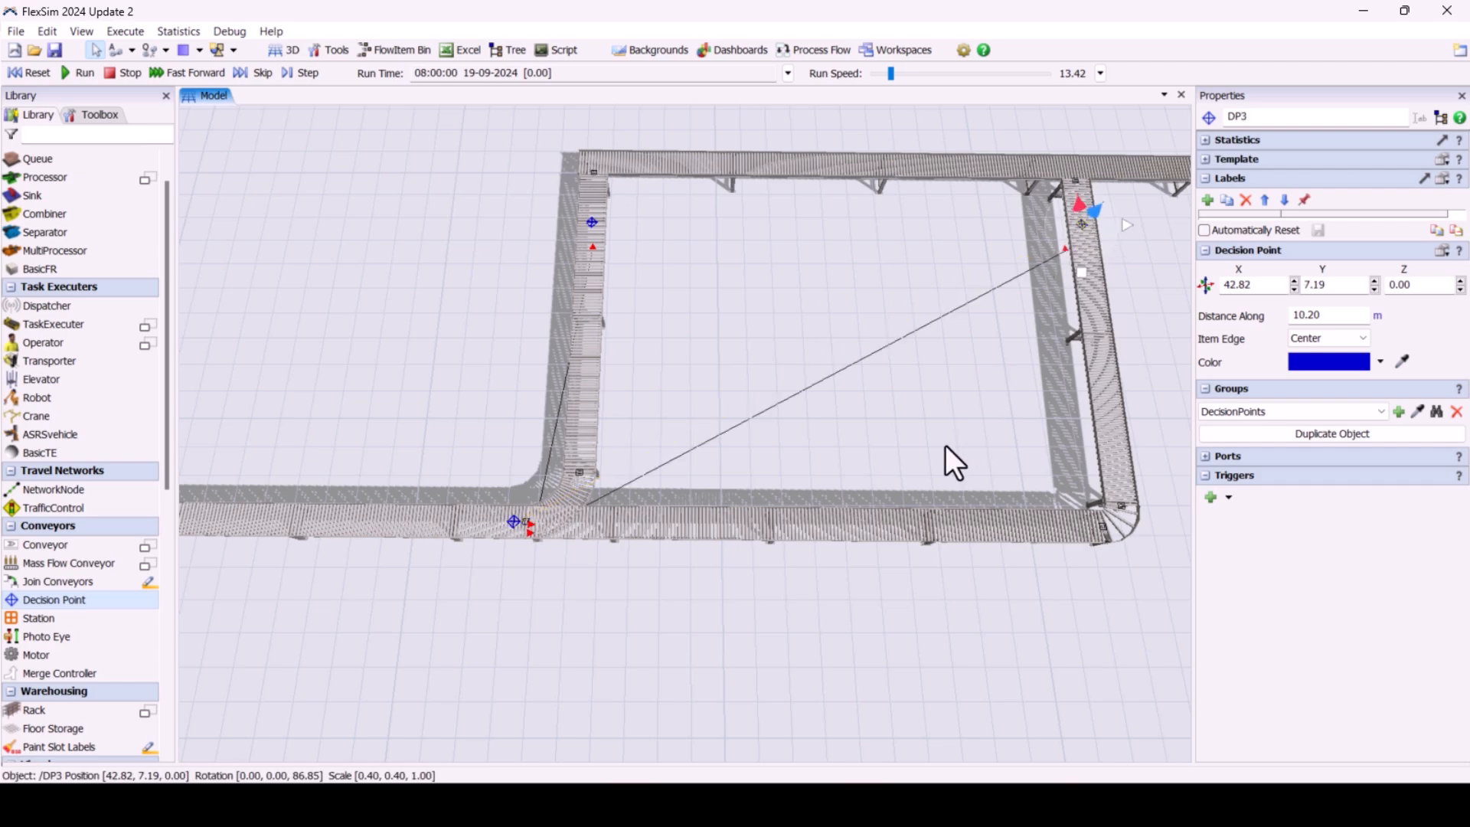
mouse_move(542, 570)
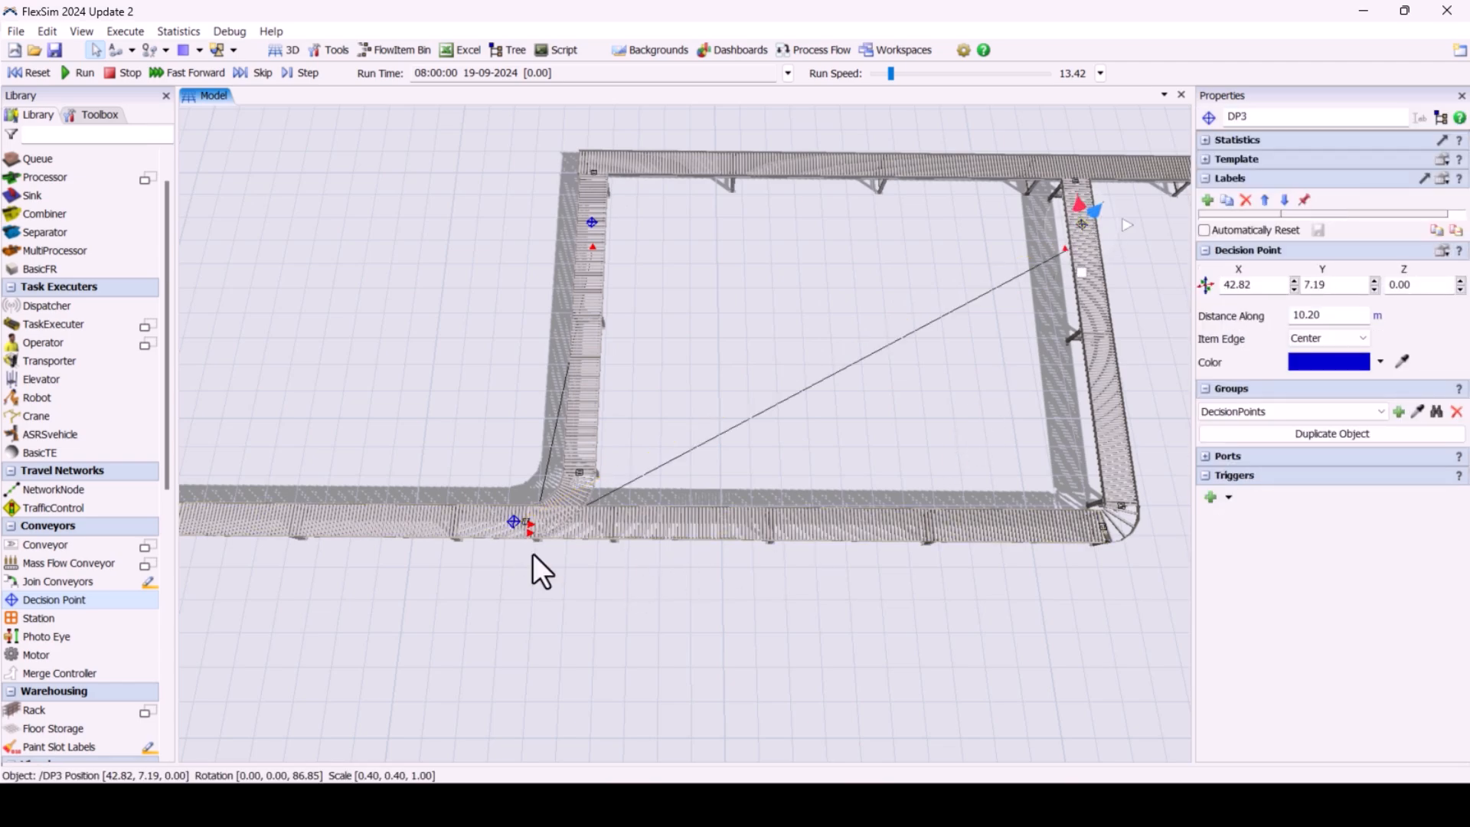
Step: Add an On Arrival trigger to DP1 using Send Item By Case routing
left_click(1210, 497)
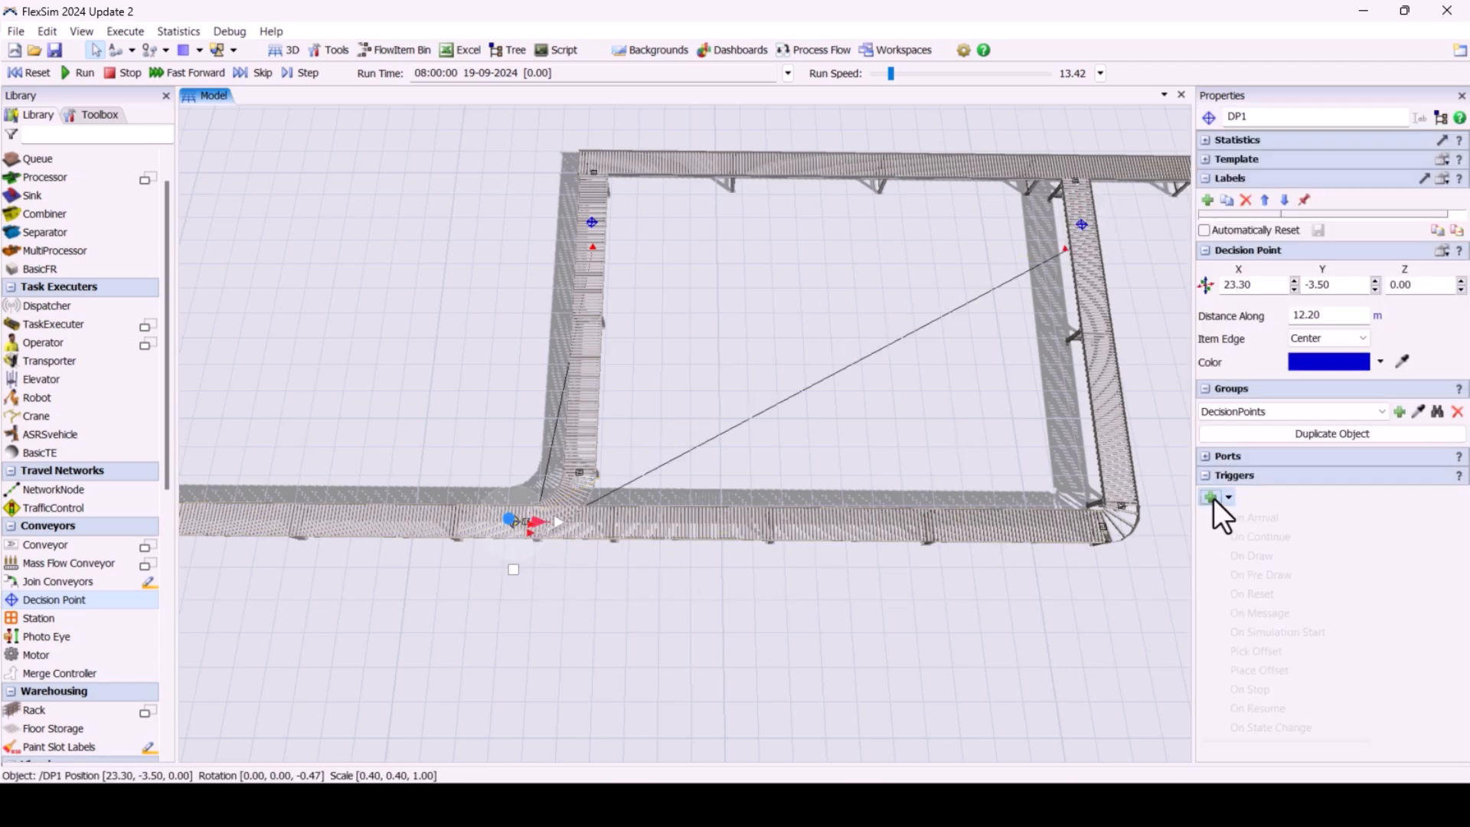
left_click(1261, 517)
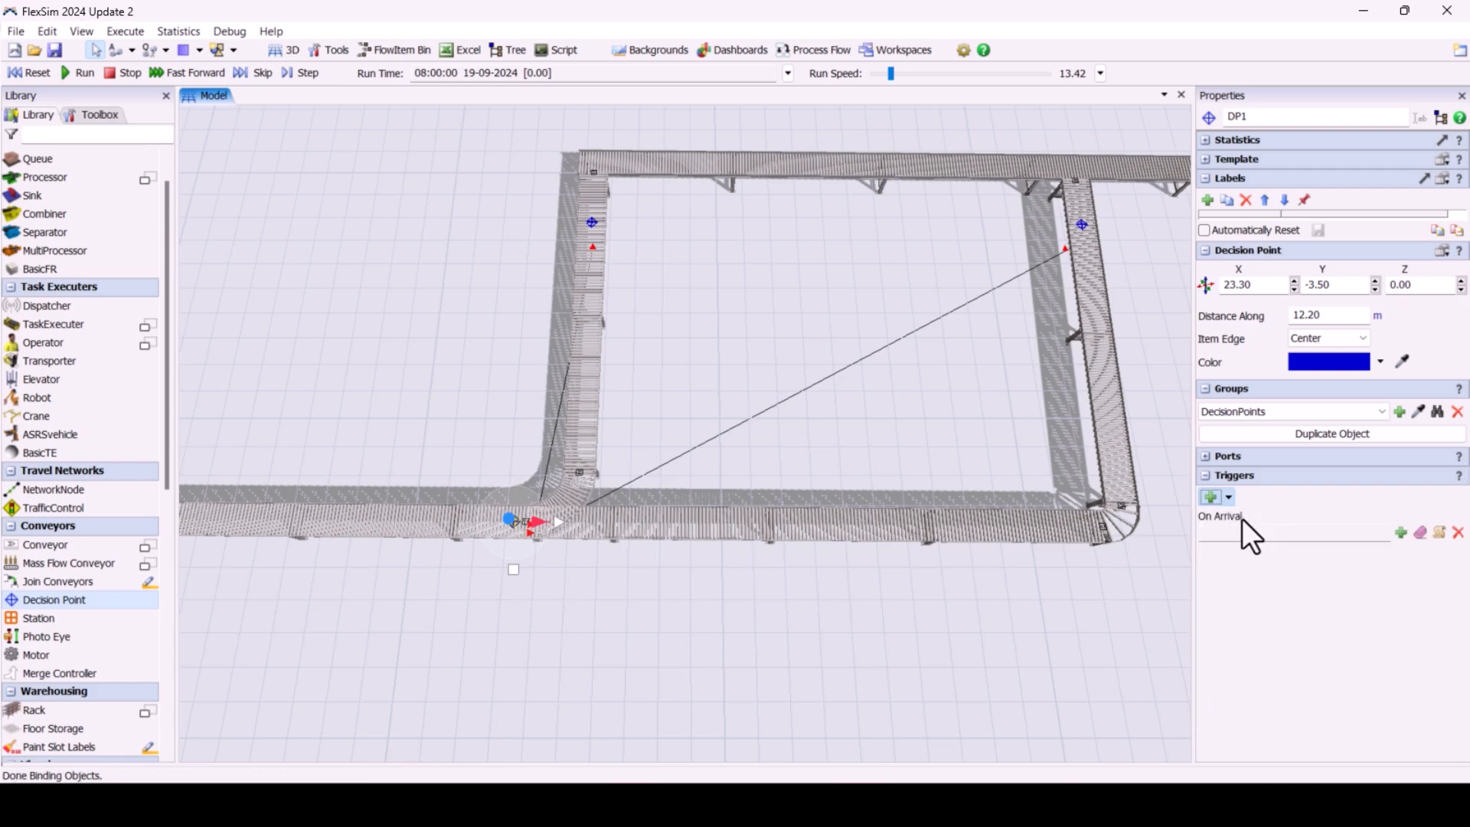
mouse_move(1414, 546)
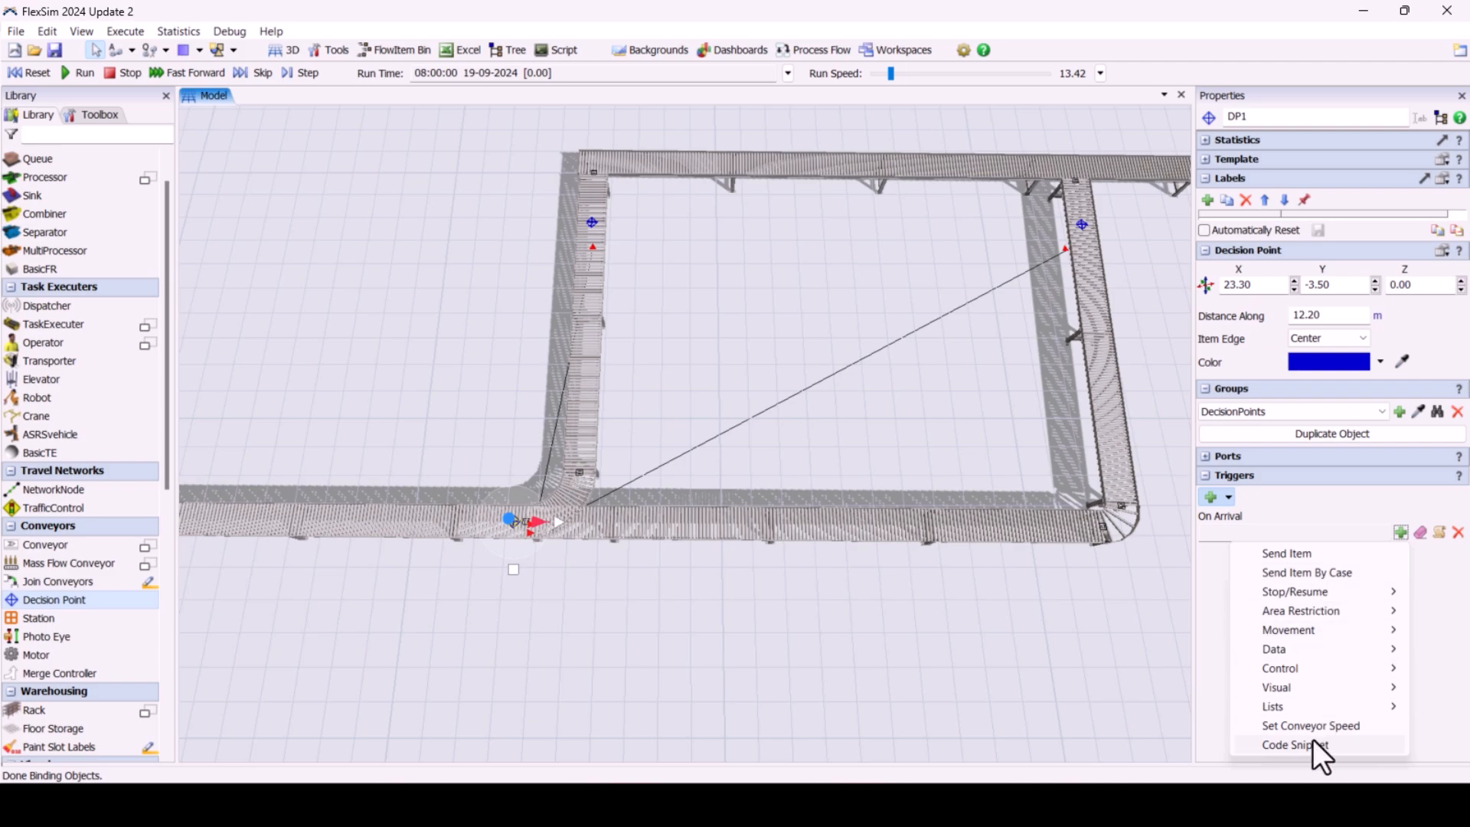
mouse_move(1383, 586)
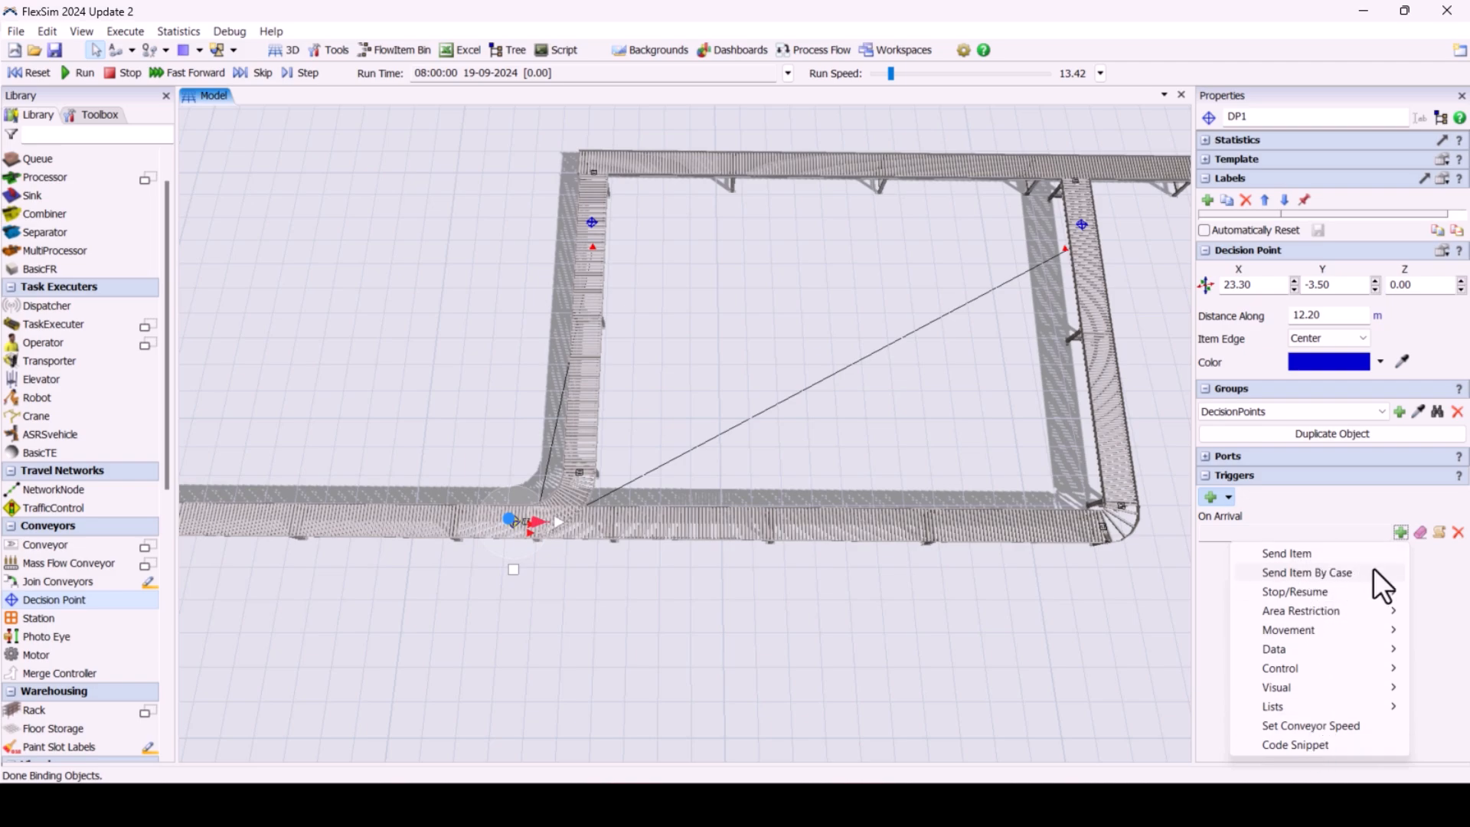
mouse_move(1357, 598)
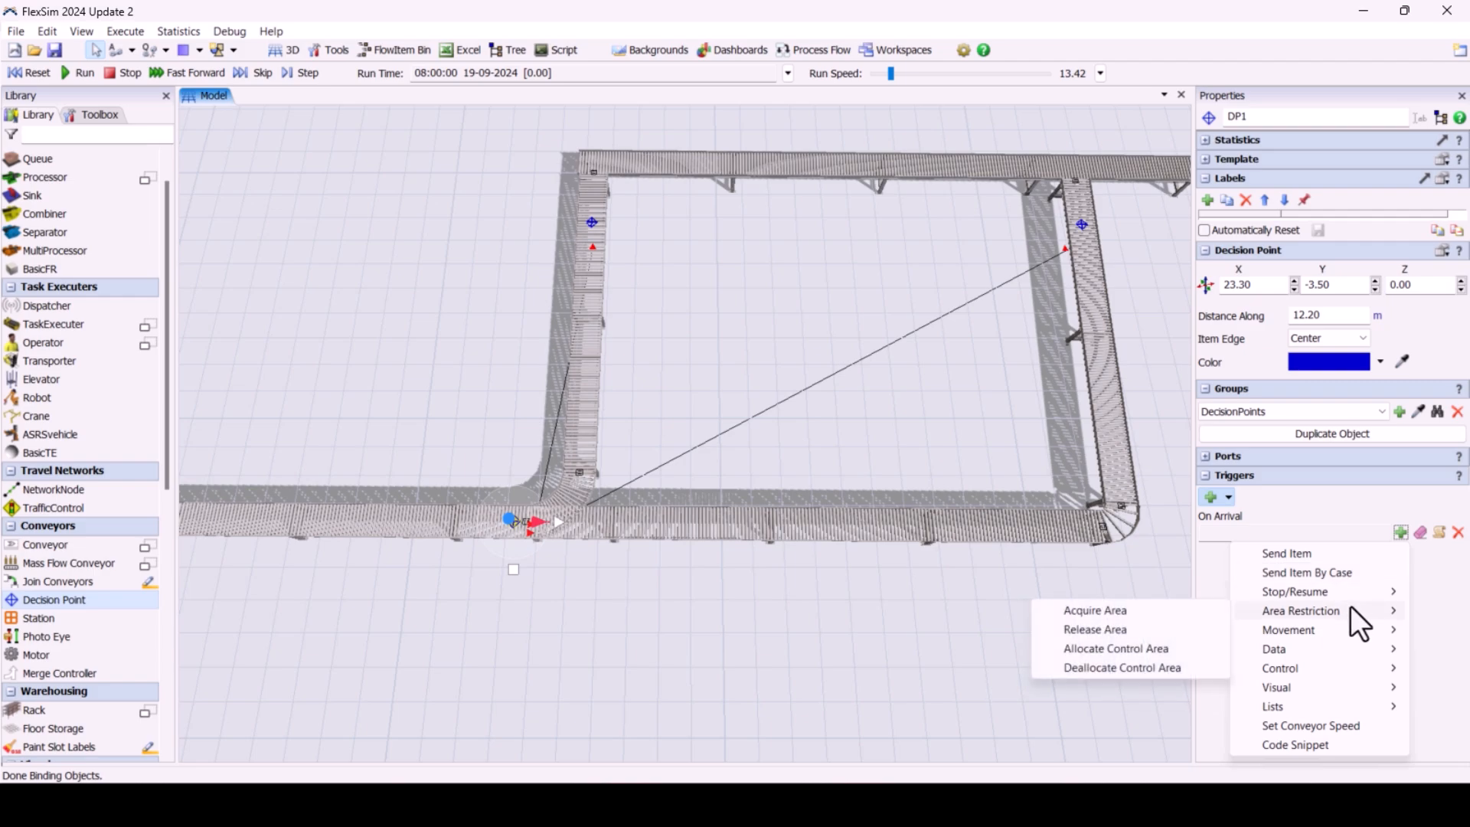
mouse_move(1302, 668)
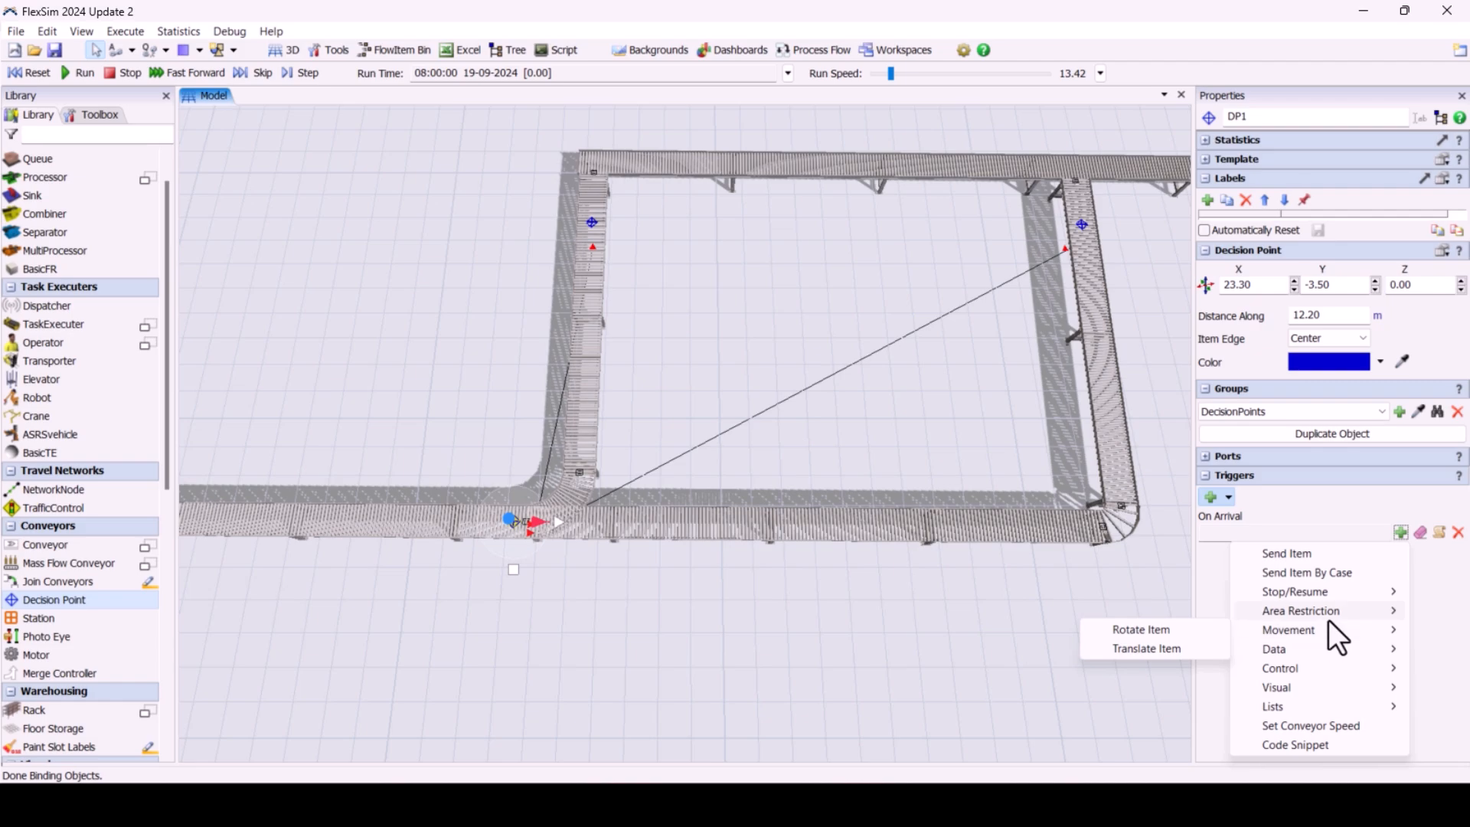
mouse_move(1332, 586)
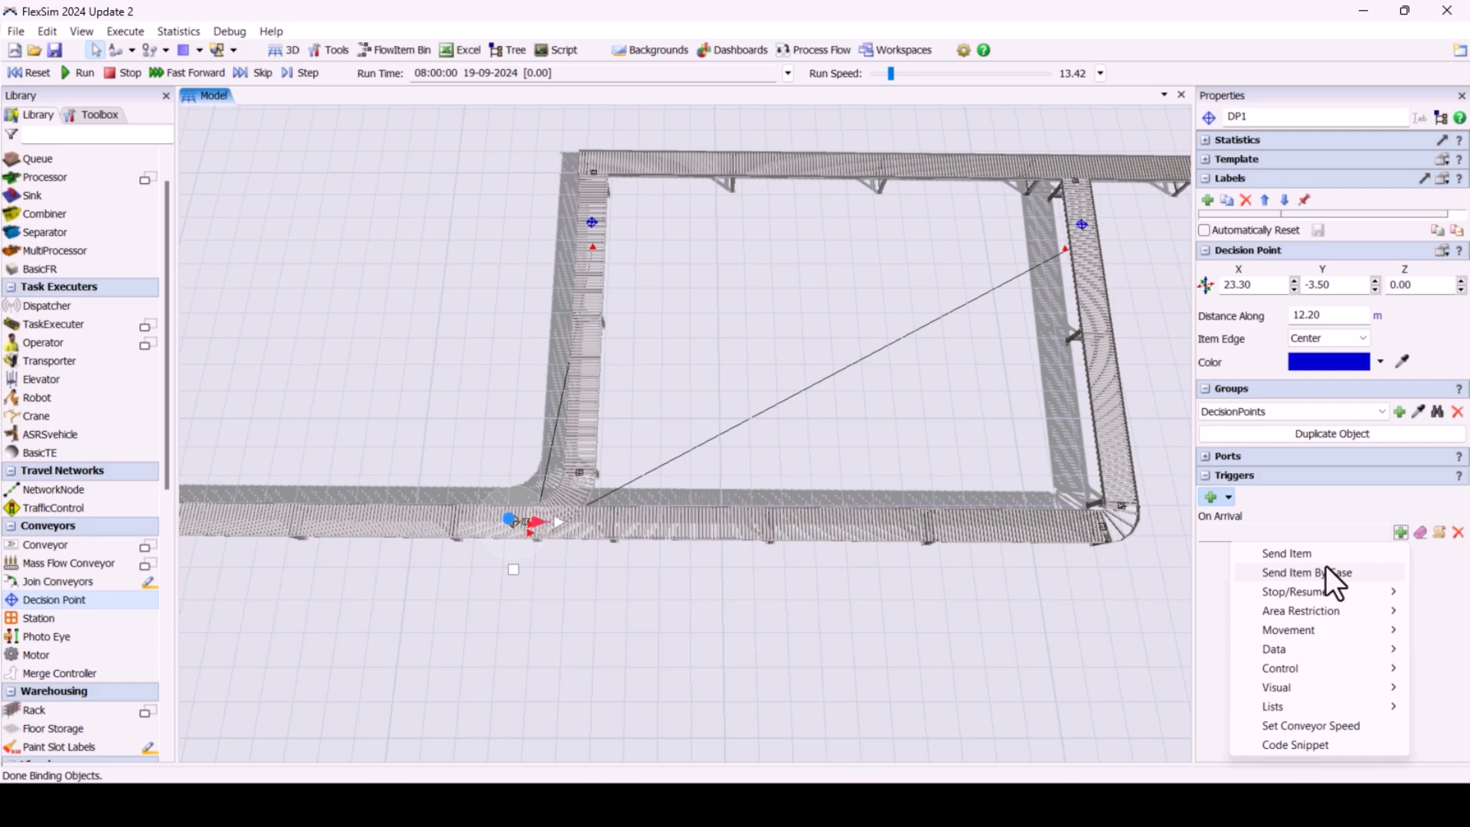
mouse_move(1381, 581)
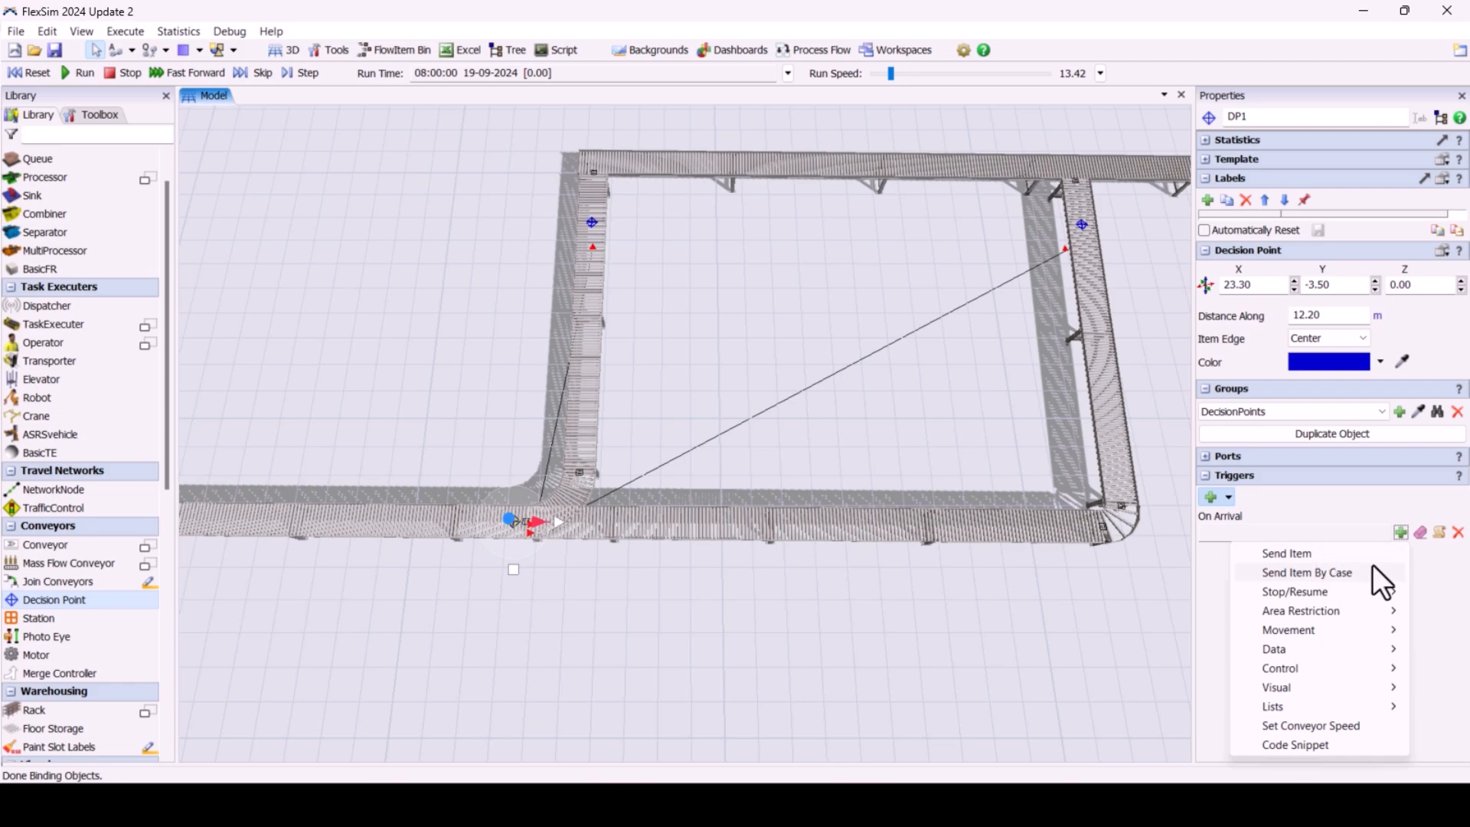
left_click(1306, 572)
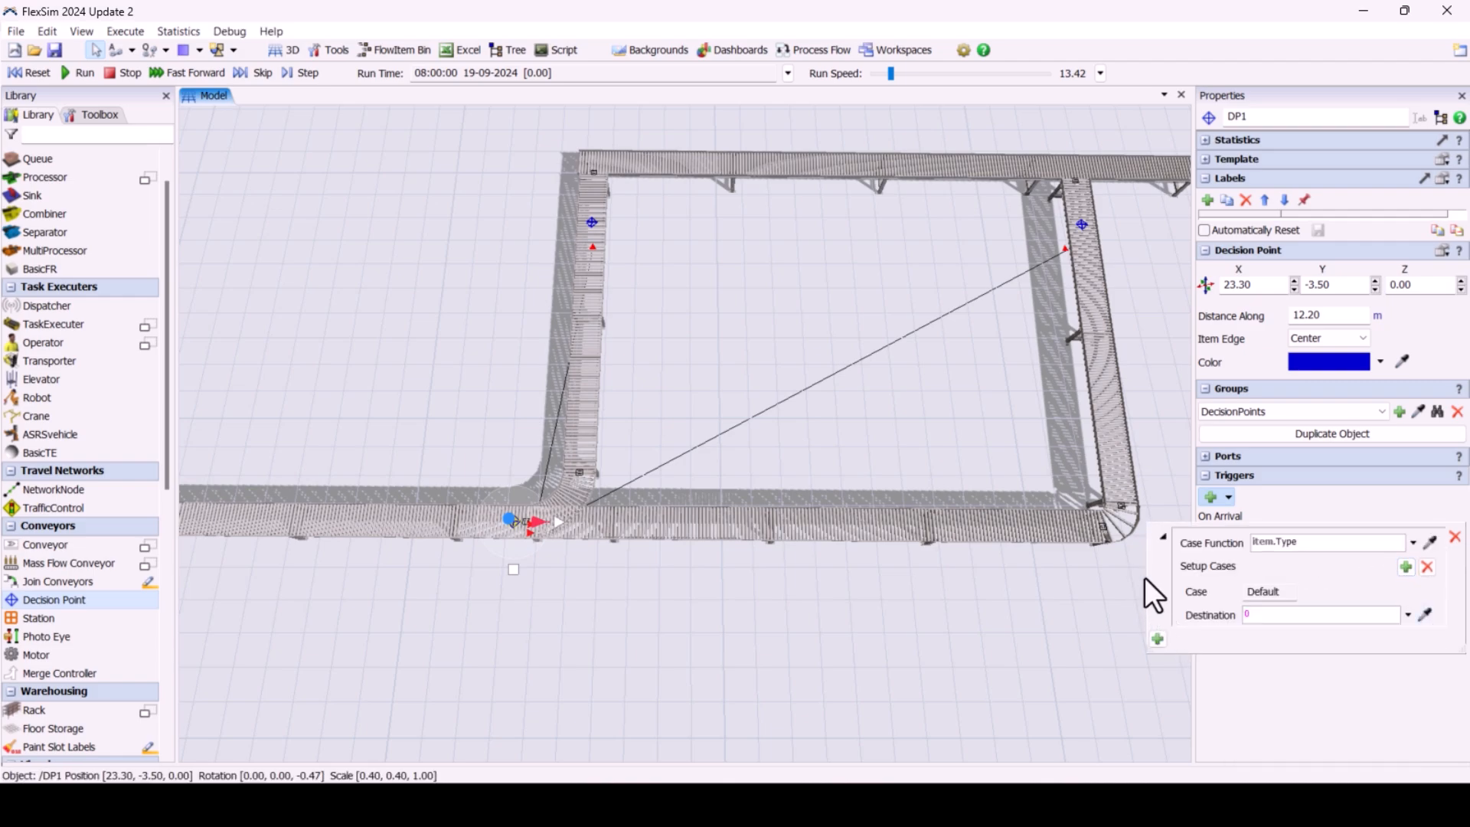
Step: Add case 1 routing items with Item.Type to current.outObjects[1]
left_click(1407, 566)
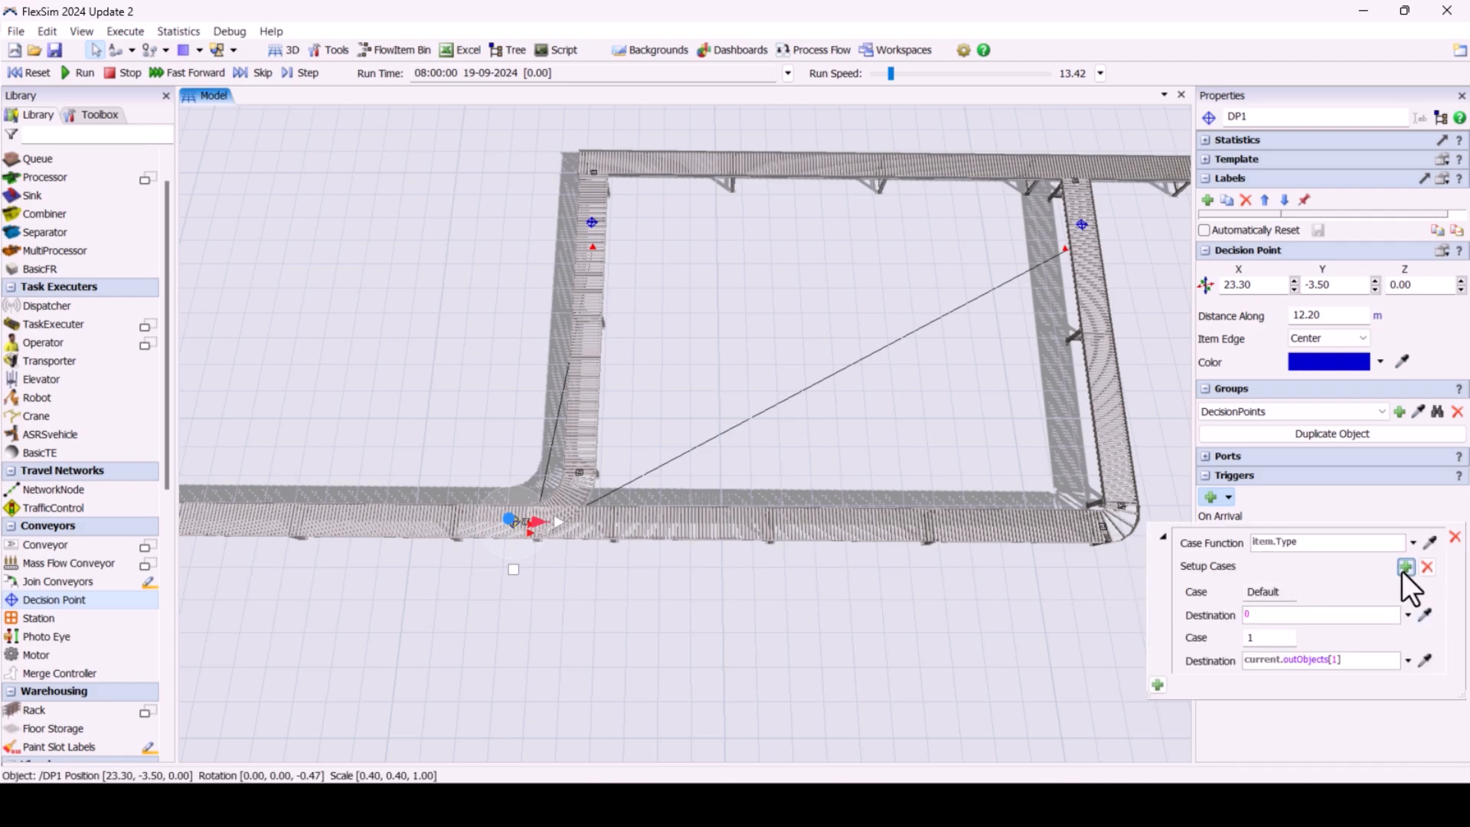
left_click(1406, 566)
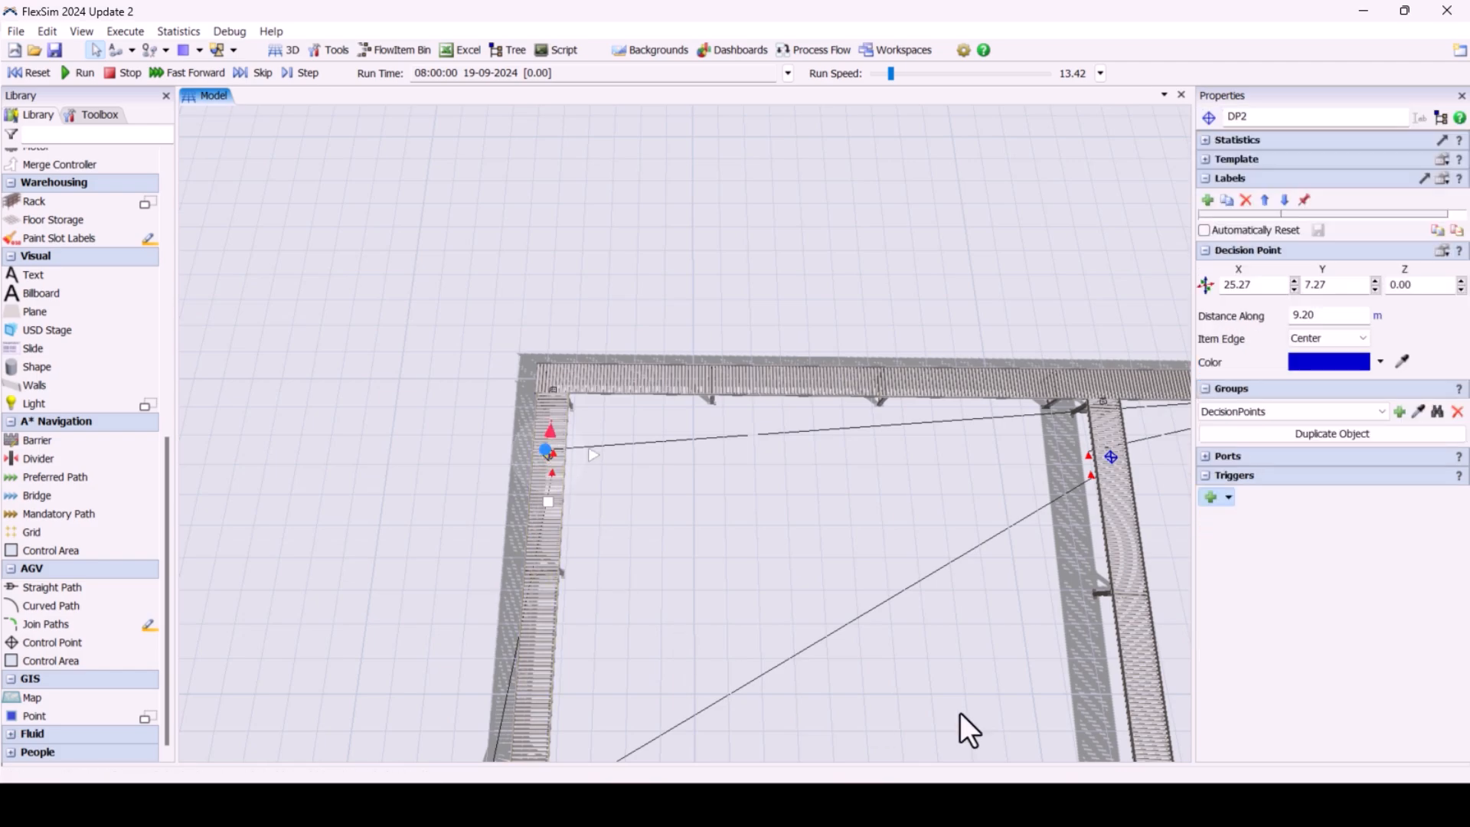
Step: Give DP2 an On Arrival Acquire Area action and DP3 an On Arrival area restriction action
left_click(1211, 497)
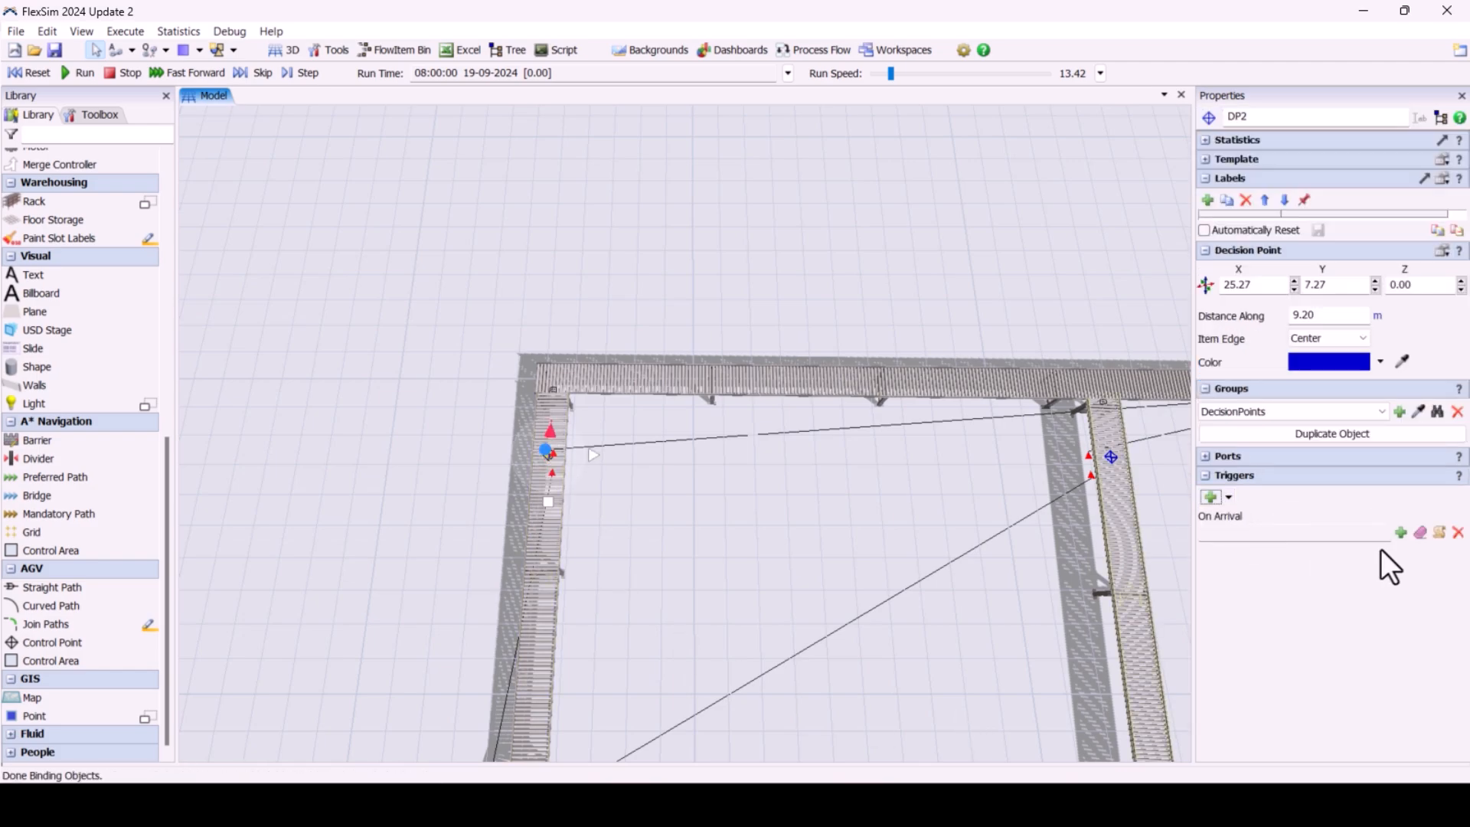
left_click(1401, 531)
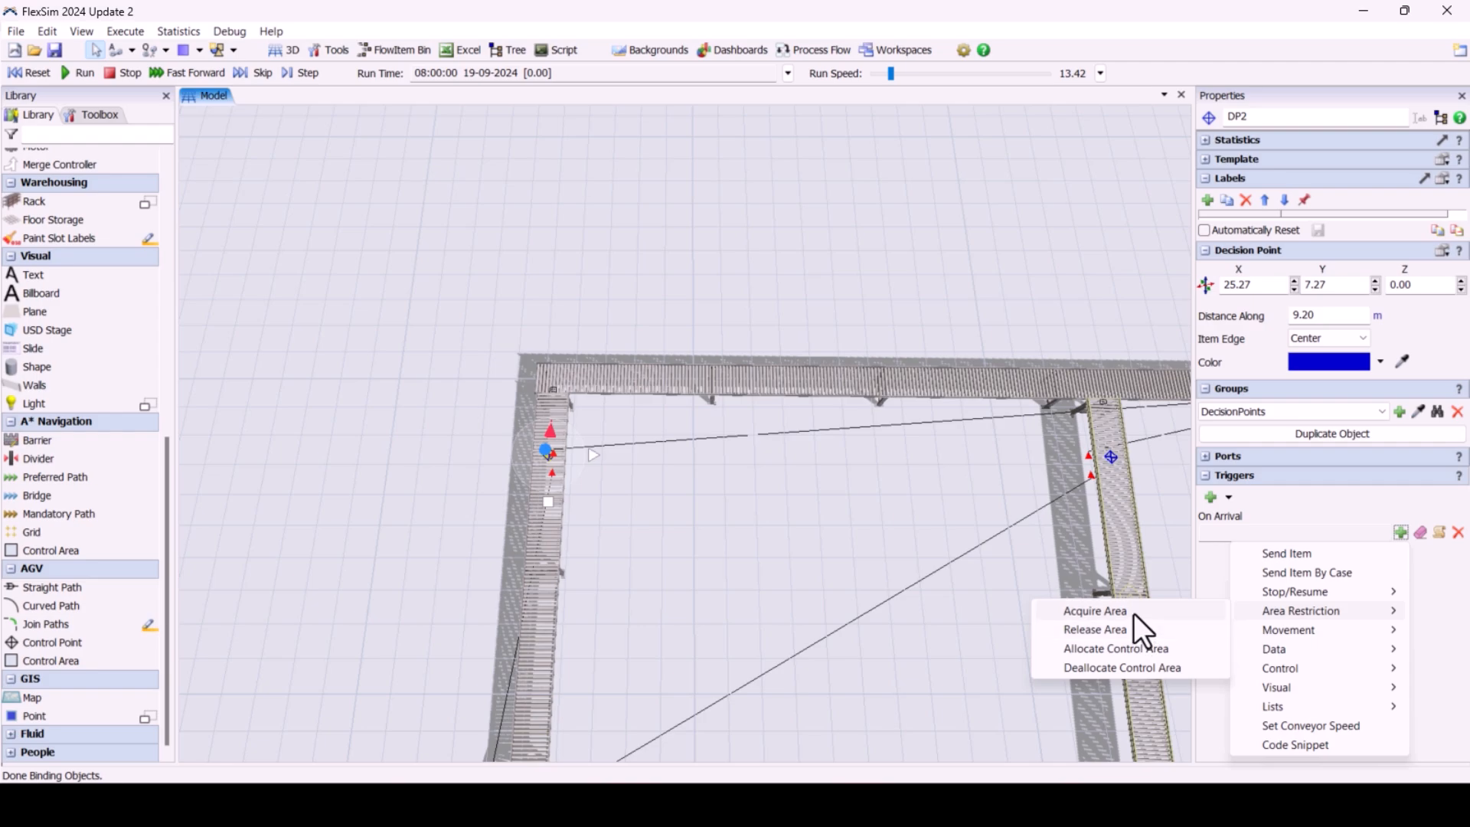
left_click(1094, 611)
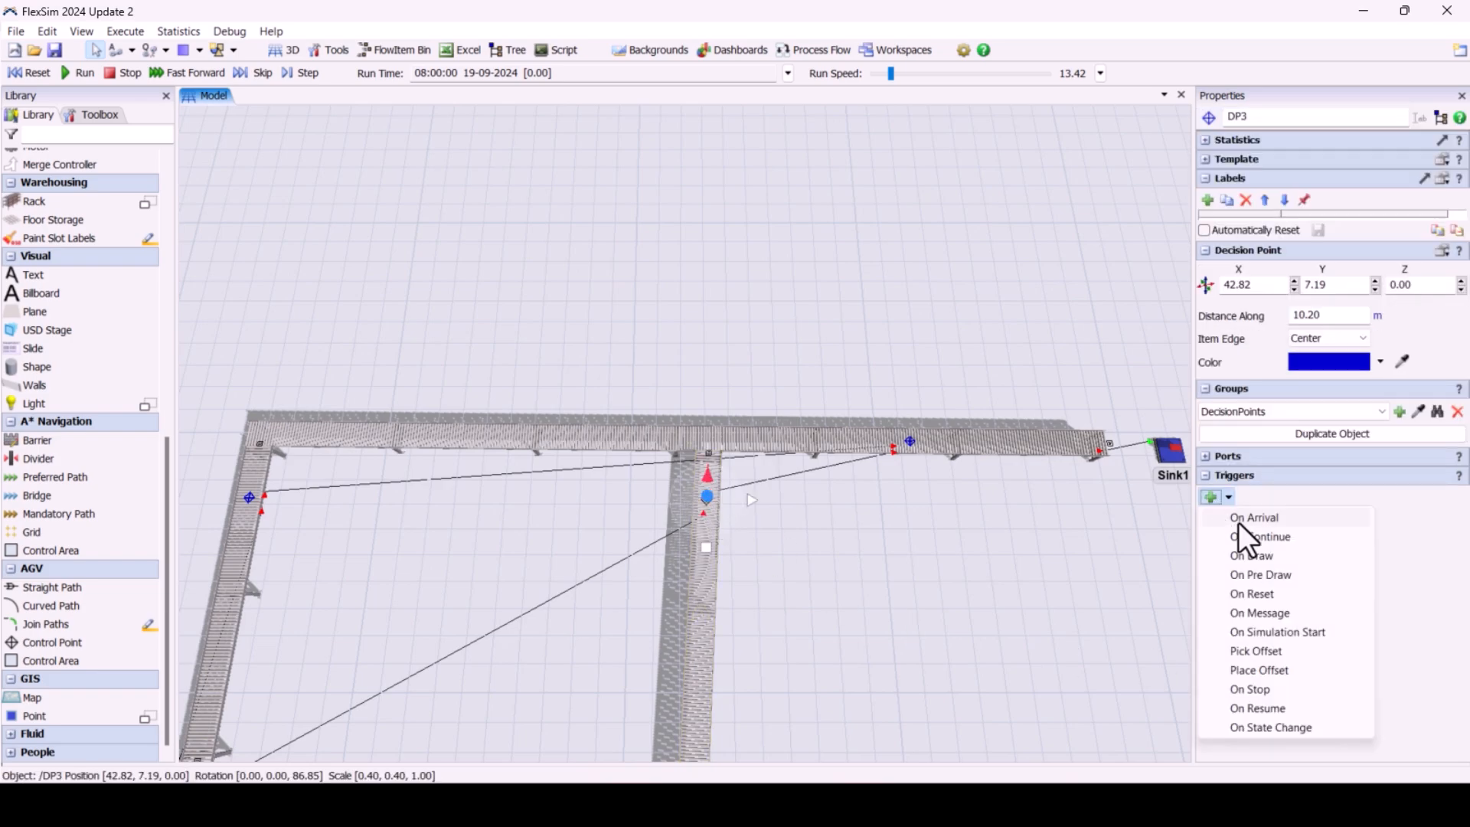
left_click(1254, 517)
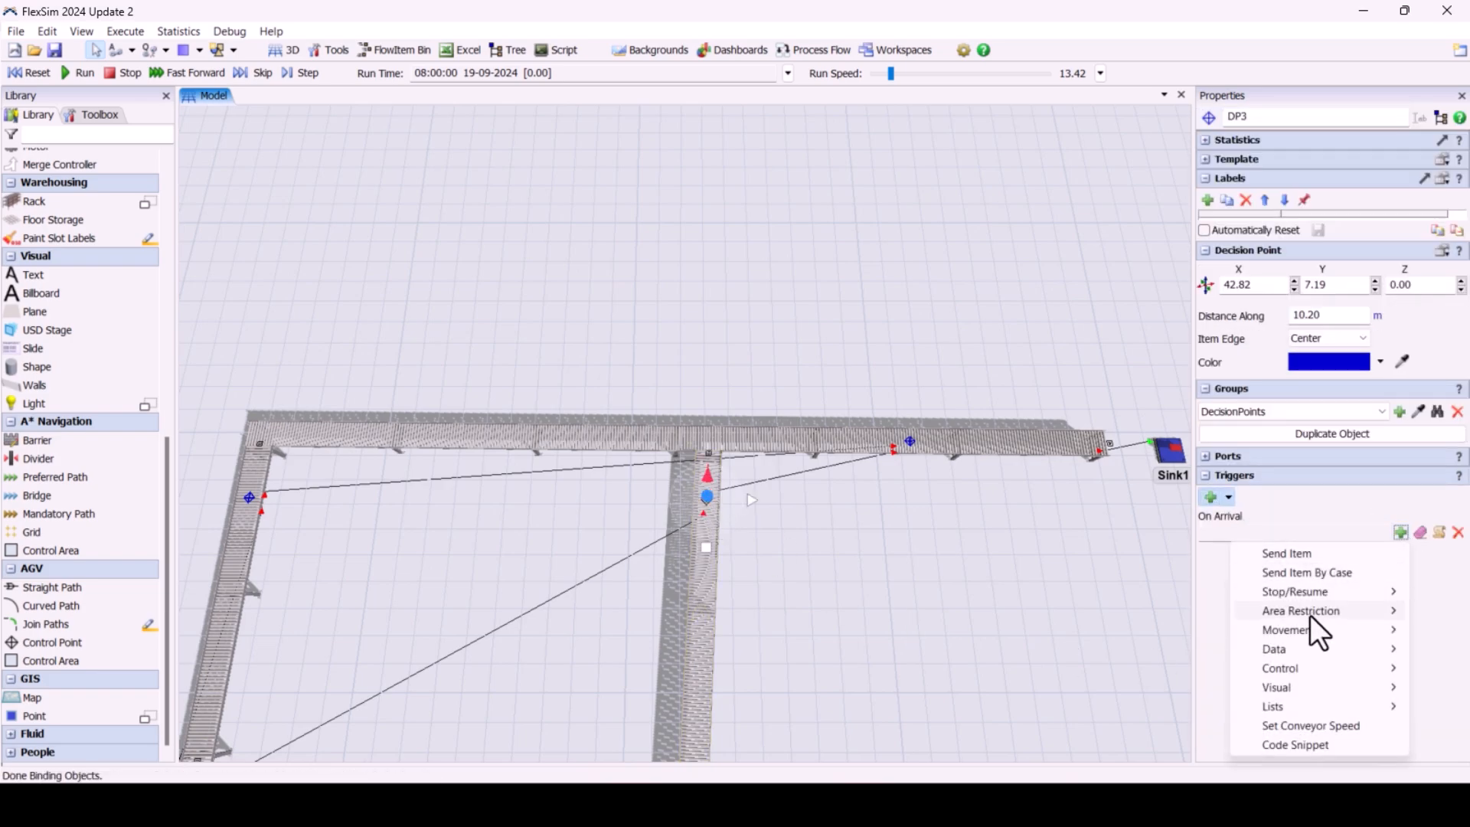
left_click(1300, 610)
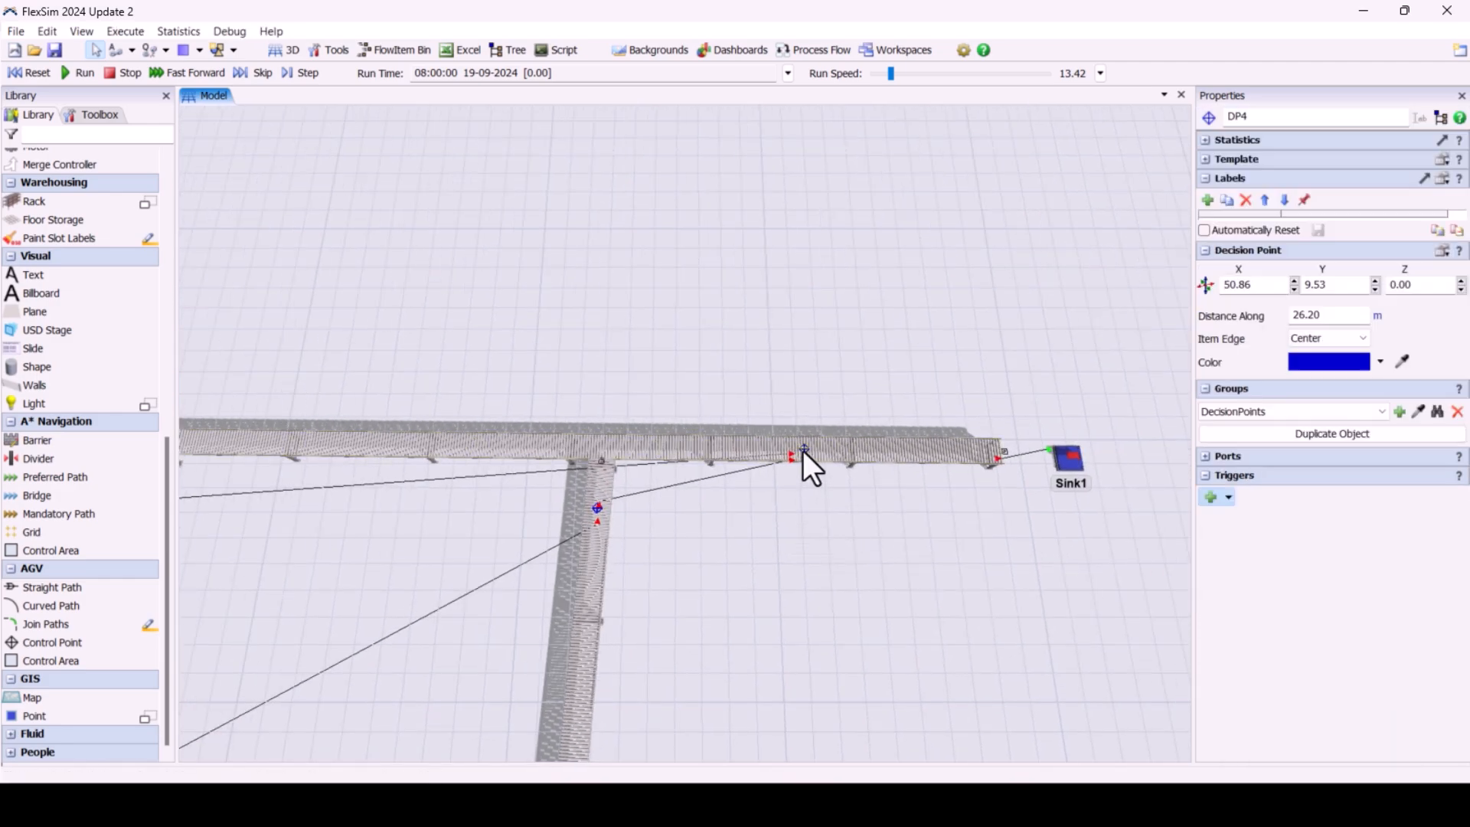
Step: Add an On Arrival trigger with an Area Restriction action to DP4
left_click(1212, 497)
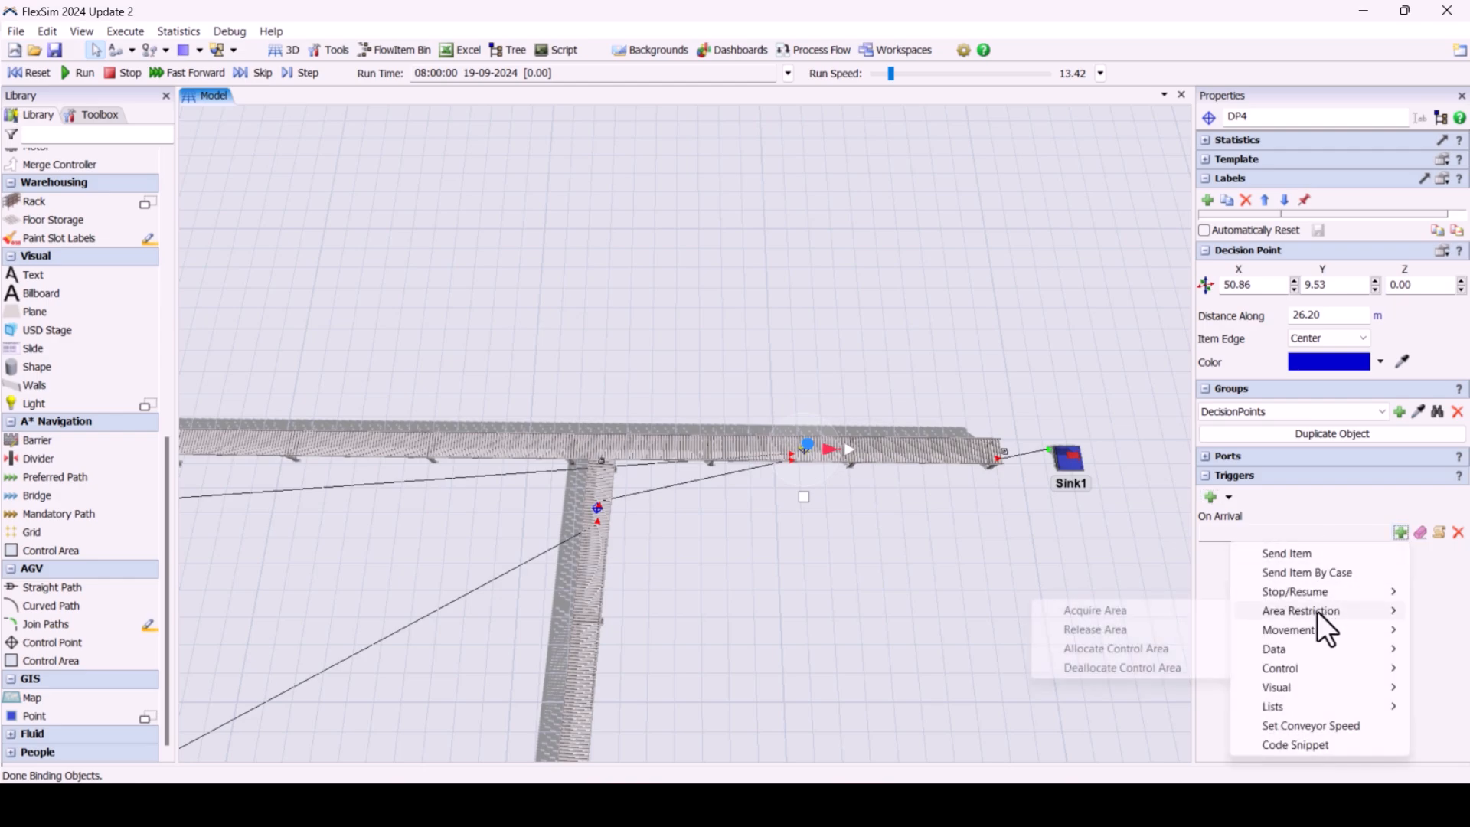
left_click(1094, 629)
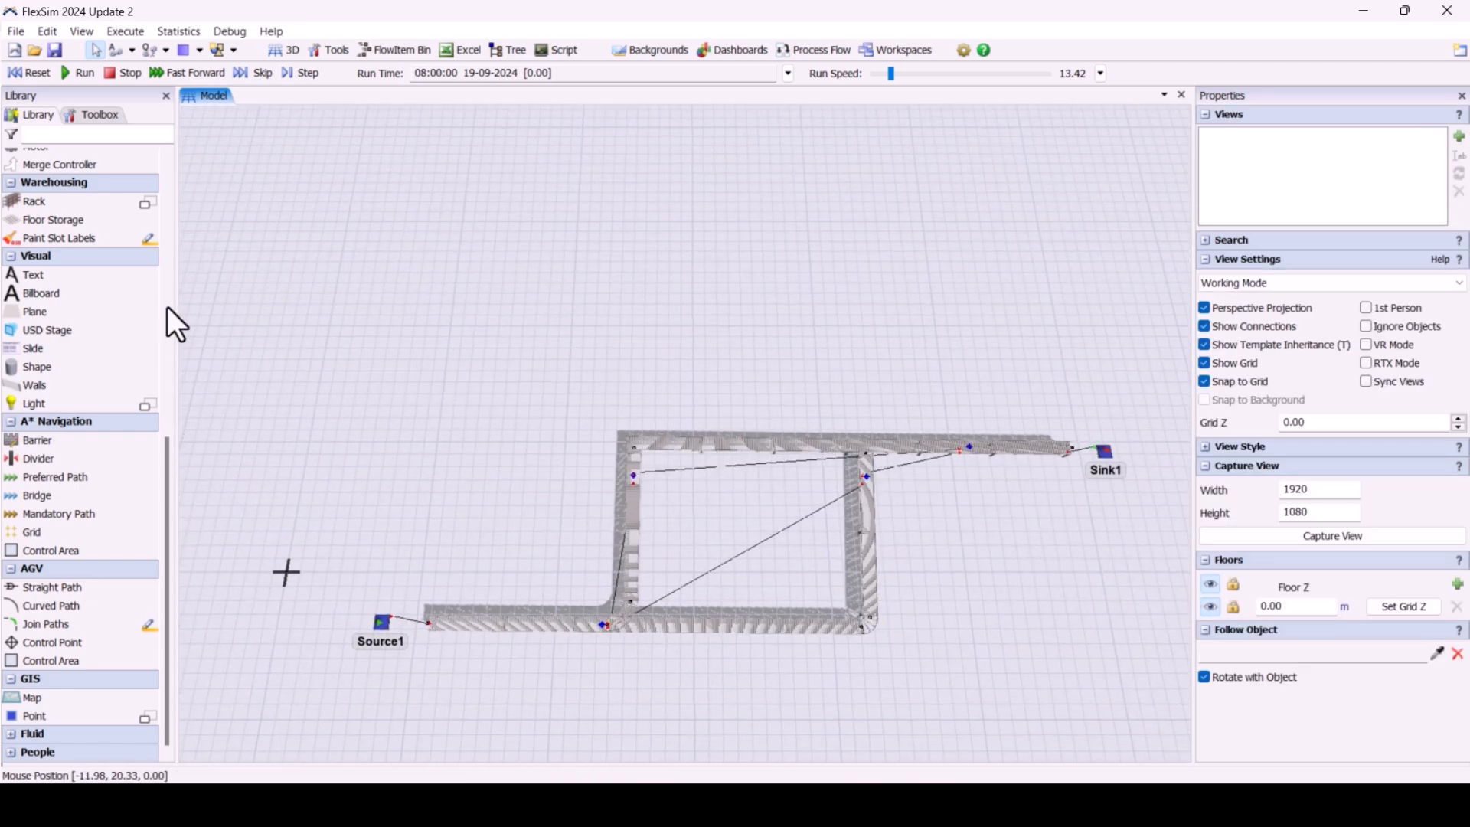
mouse_move(122, 221)
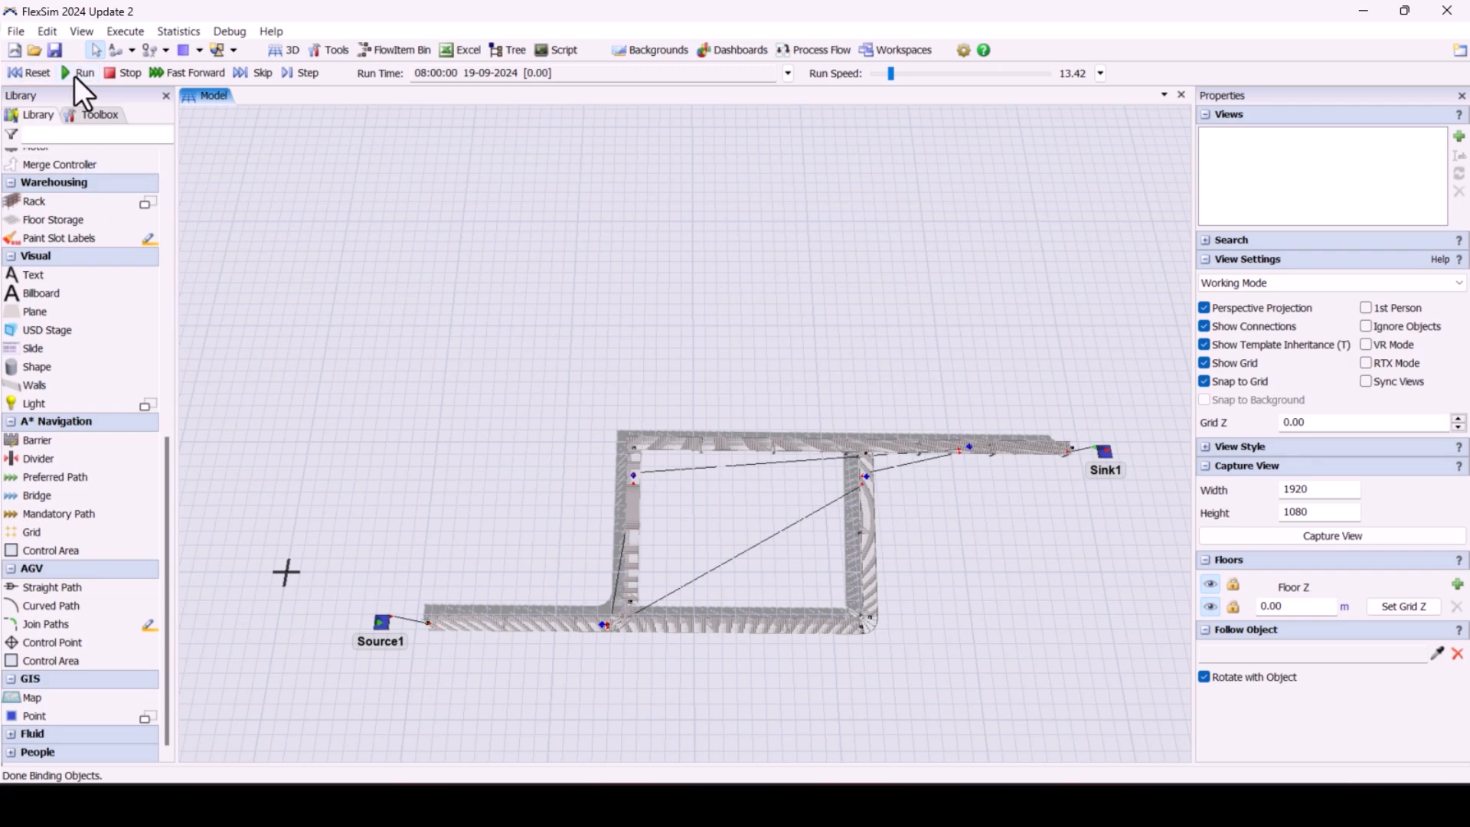
Step: Run the simulation so items flow from Source1 along the conveyors
left_click(84, 72)
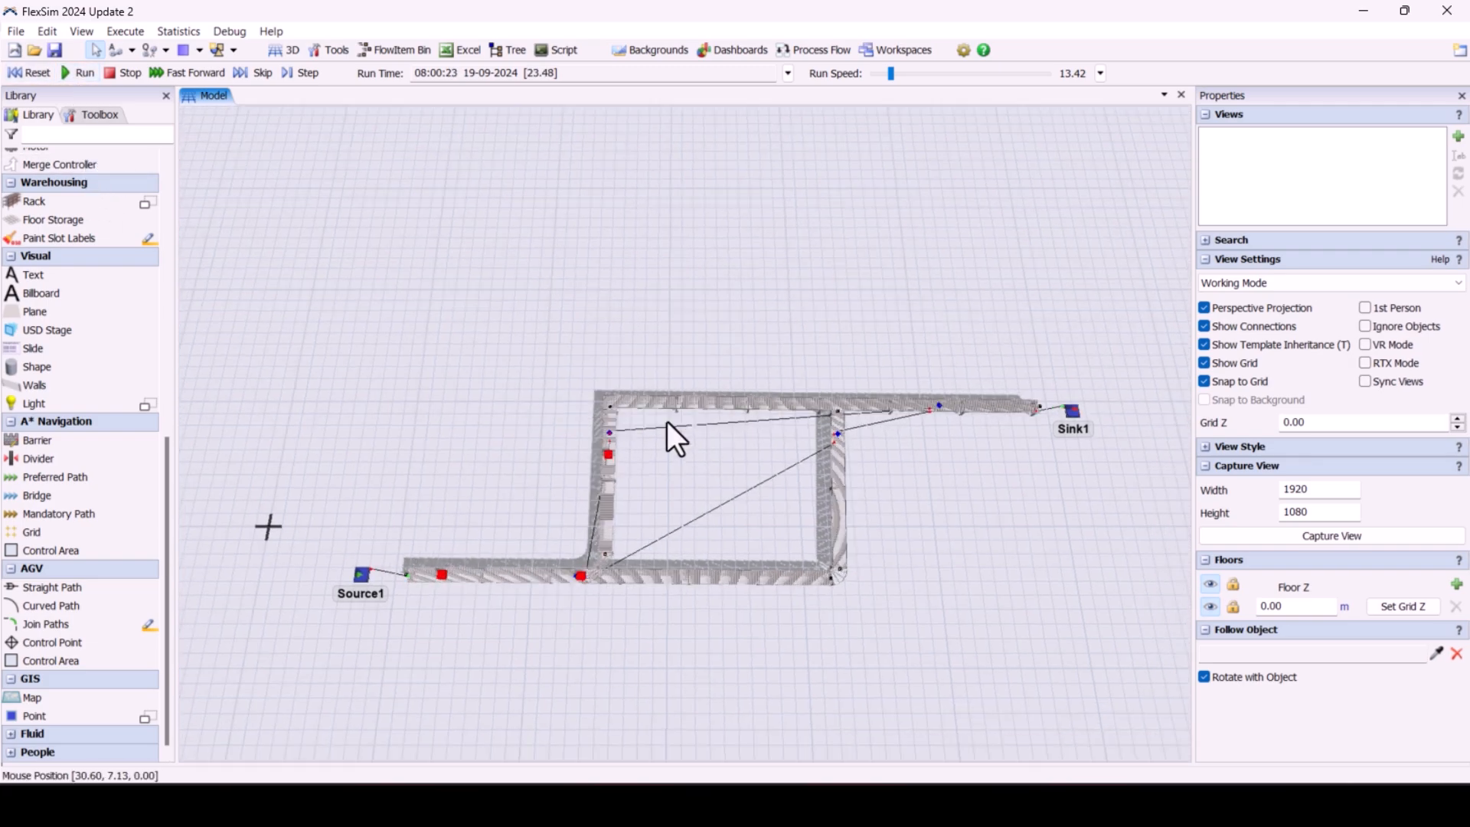